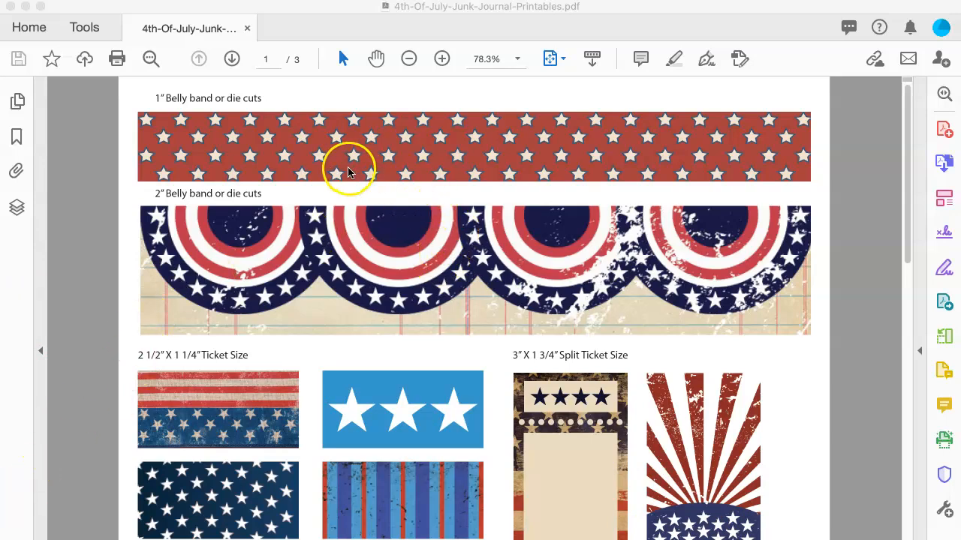
mouse_move(174, 193)
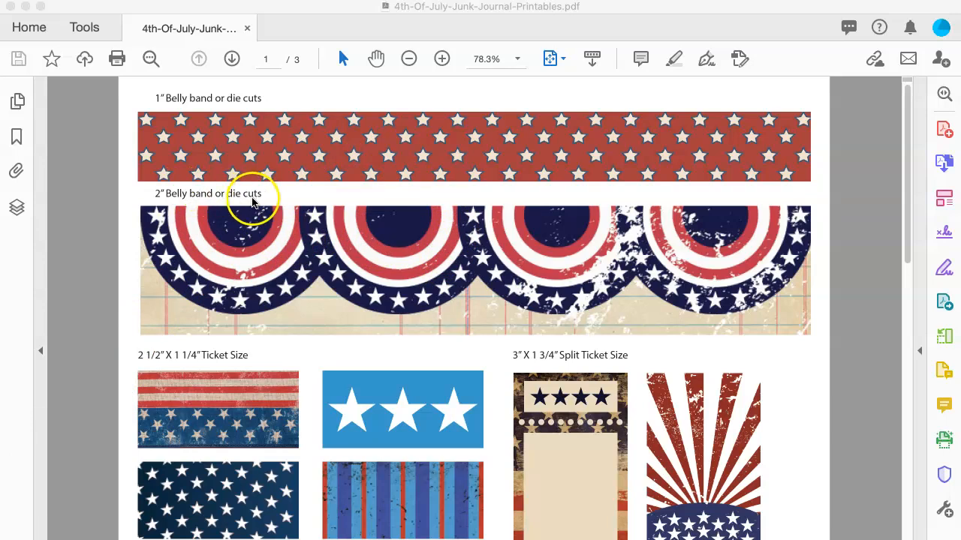
mouse_move(183, 222)
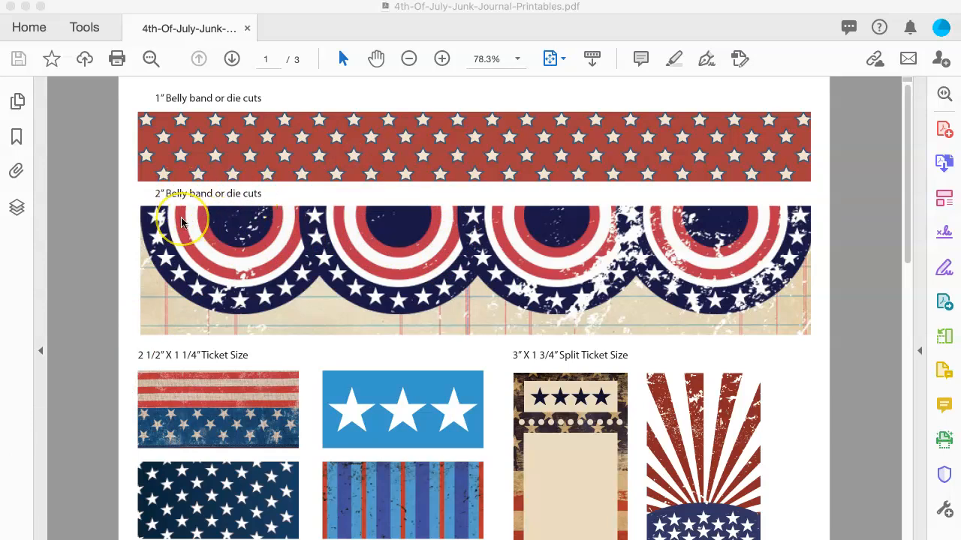
mouse_move(285, 273)
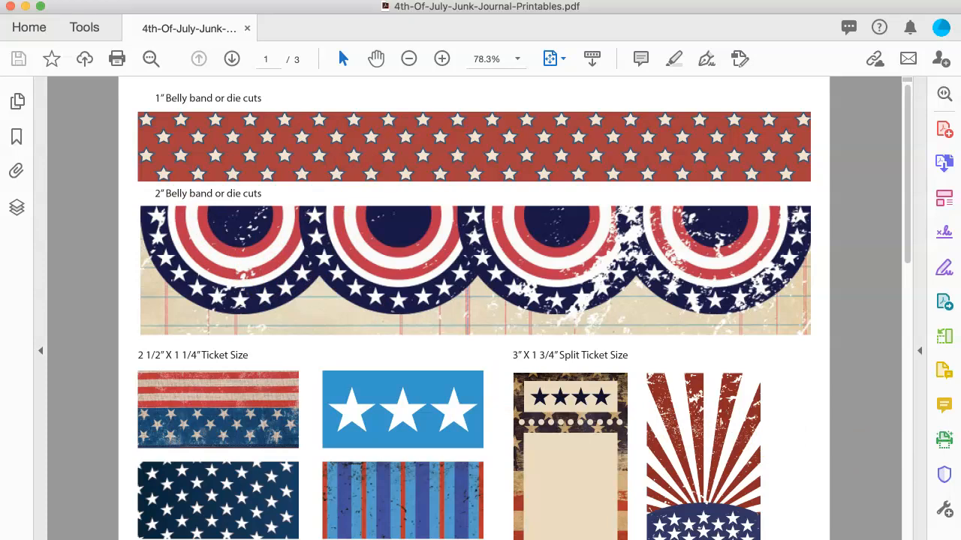
- Zoom out and nudge back in until the full first PDF page fits (about 67%)
left_click(408, 58)
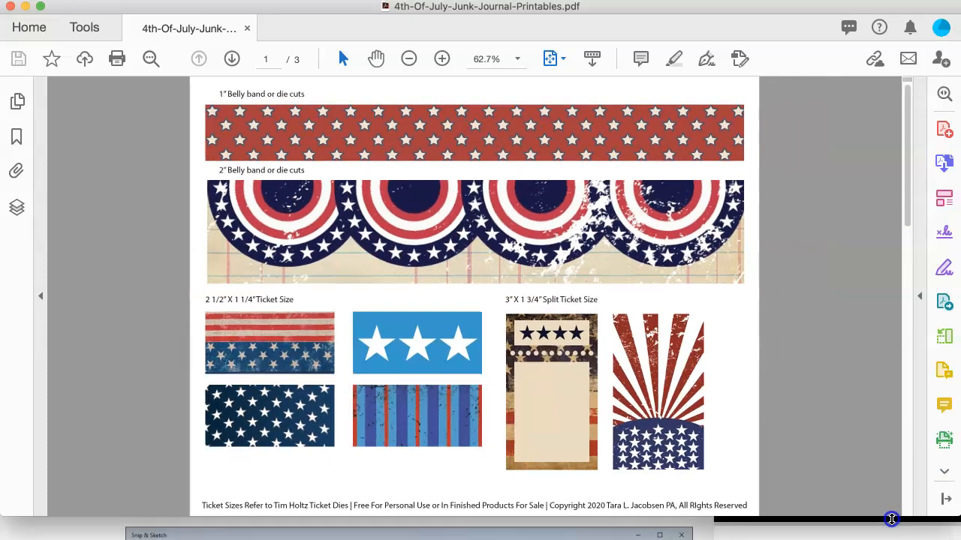
left_click(441, 59)
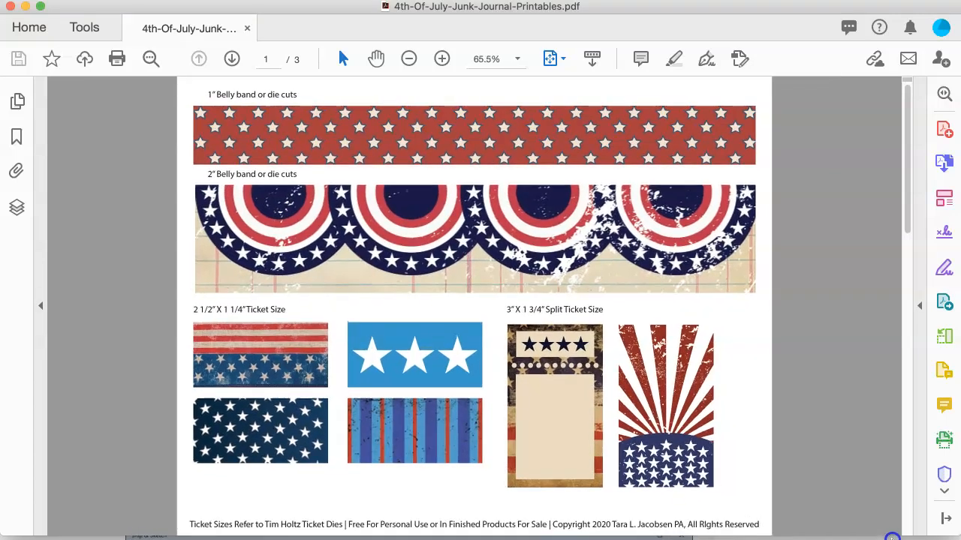
left_click(442, 59)
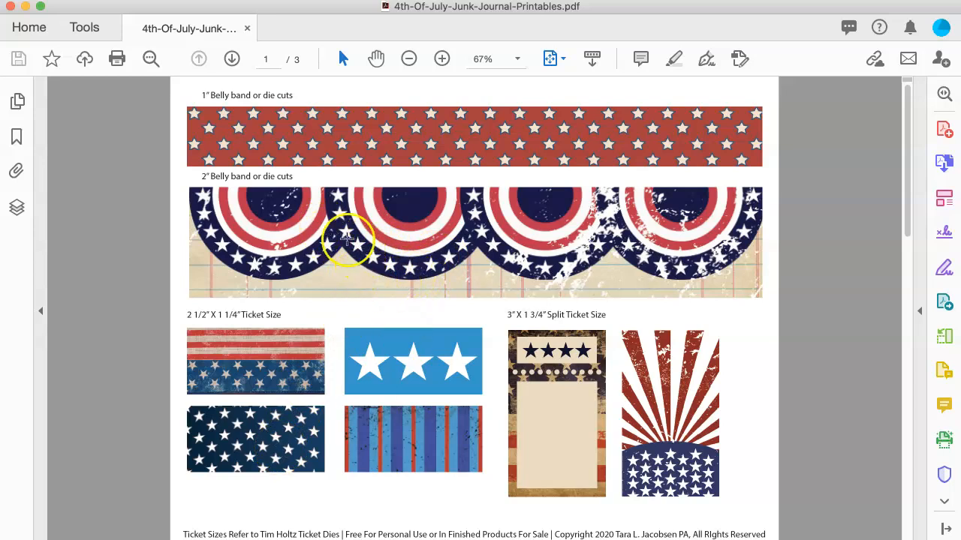
mouse_move(361, 126)
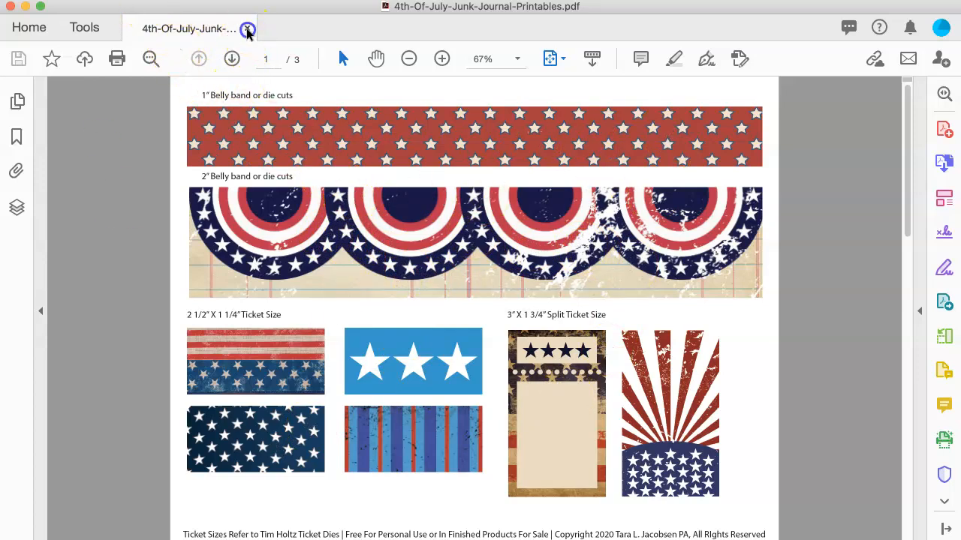
- Set the PDF view to Fit Height via View > Zoom
left_click(248, 27)
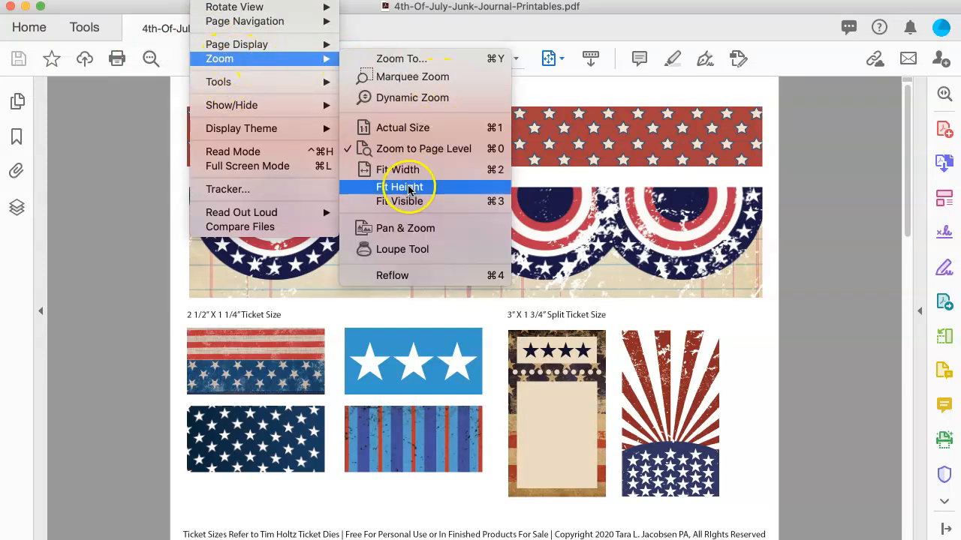
left_click(400, 187)
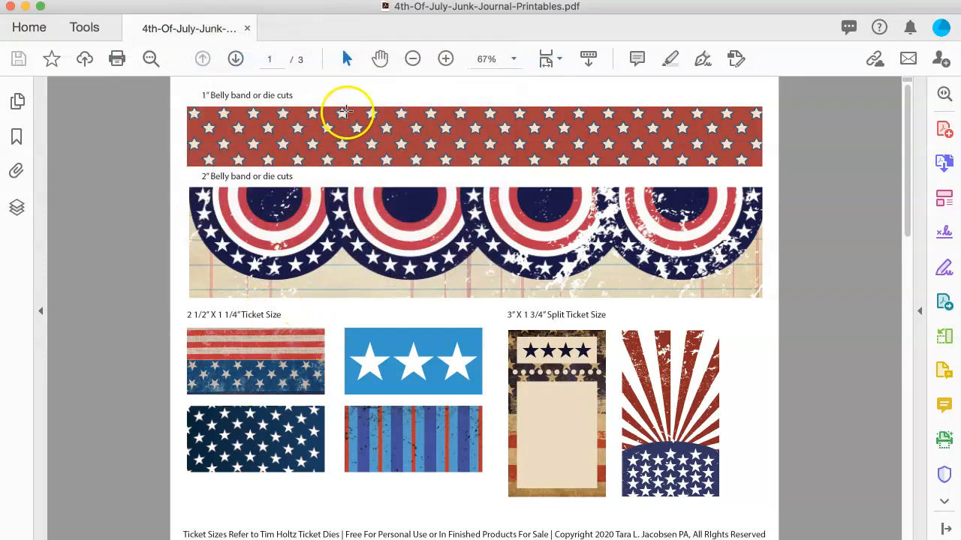
mouse_move(218, 129)
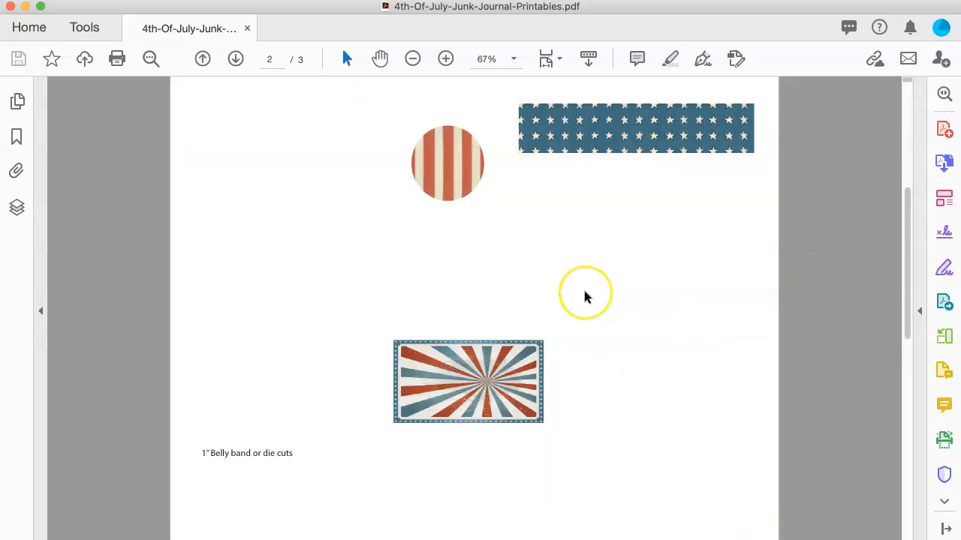
- Page down to the second sheet of printables and review it
left_click(235, 58)
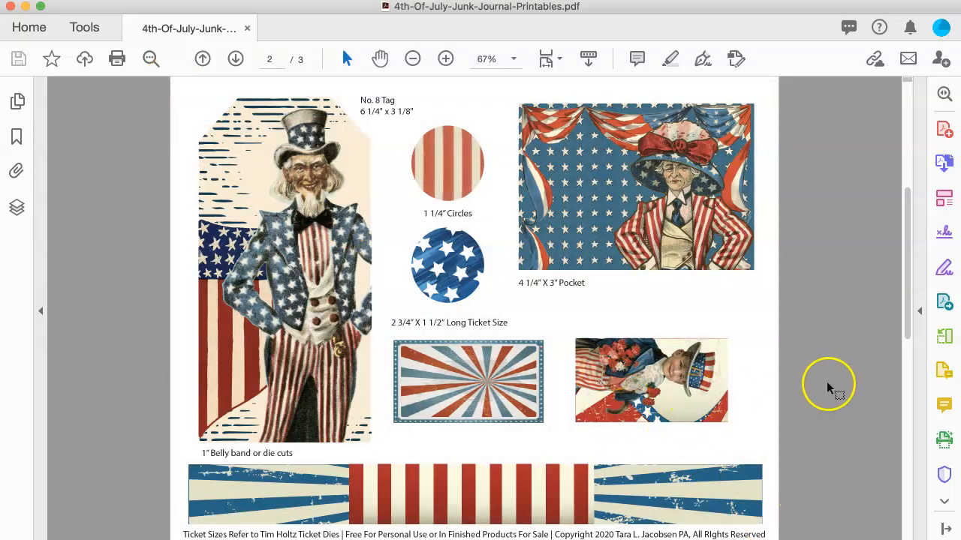
left_click(234, 59)
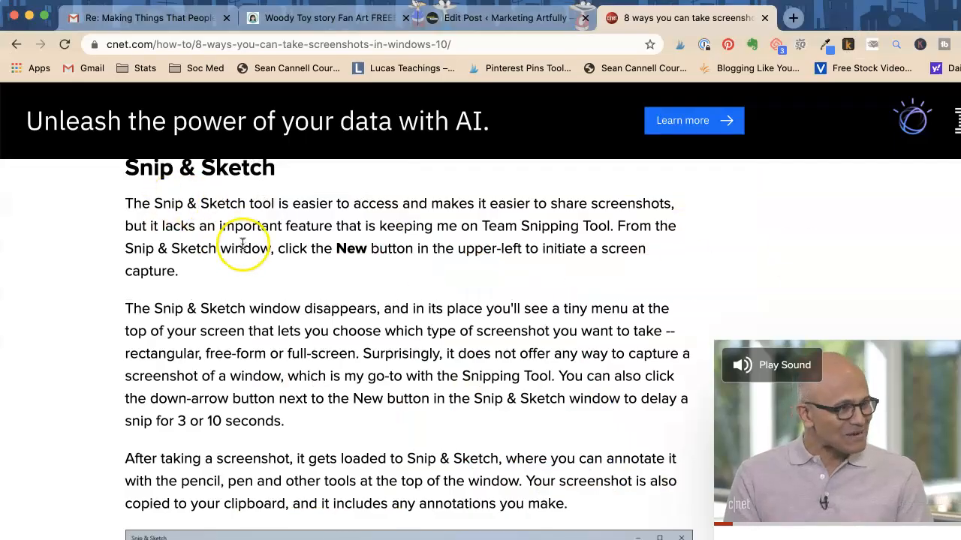
- Read the Snip & Sketch section of the CNET article, then close its tab
scroll("down", 3)
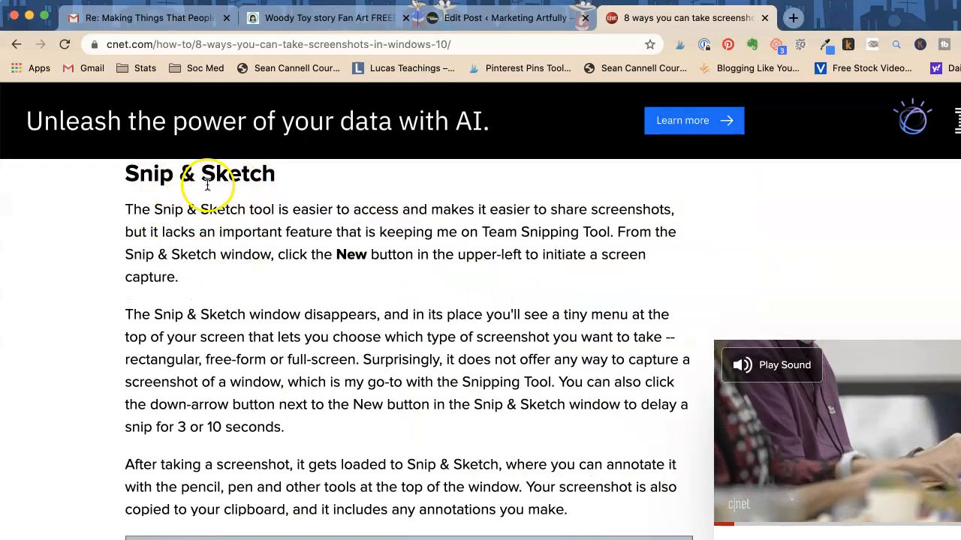
scroll("down", 3)
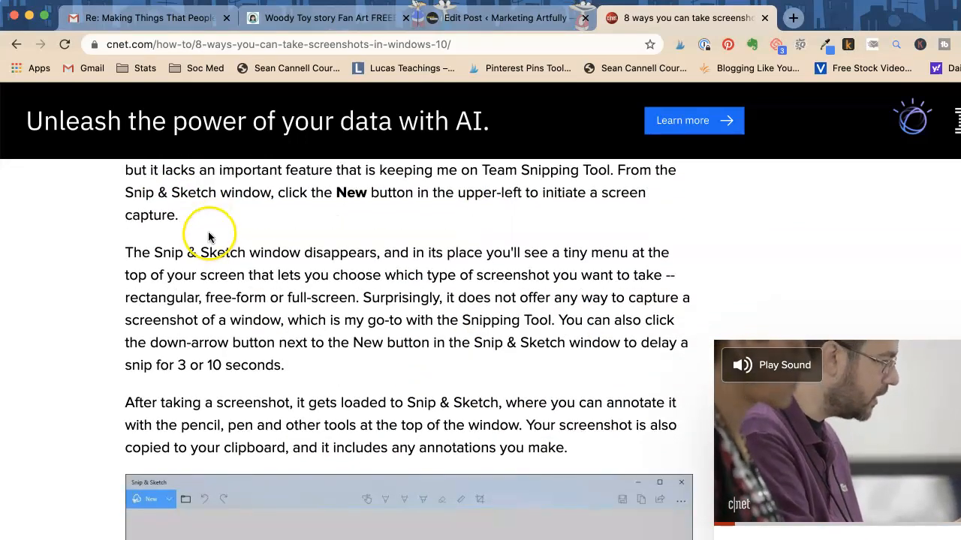
scroll("down", 3)
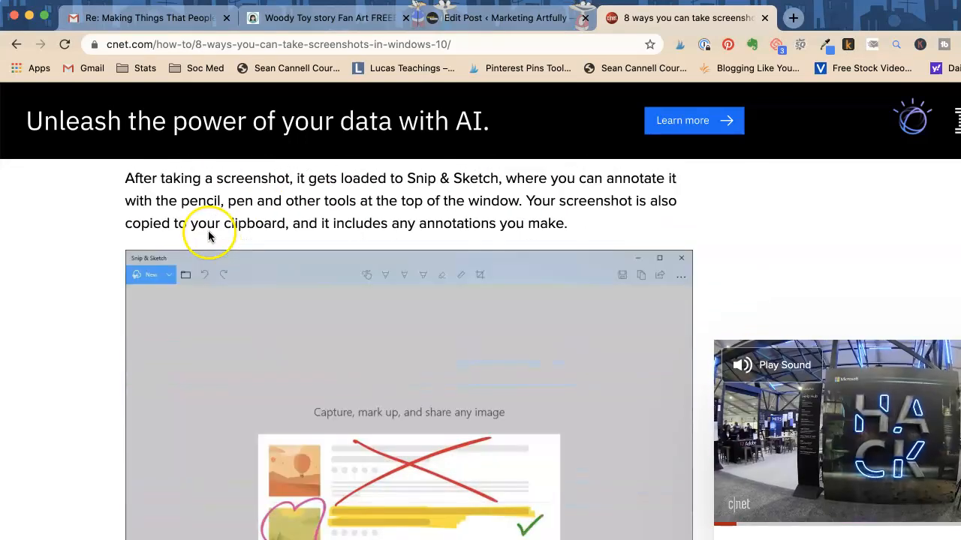
scroll("down", 3)
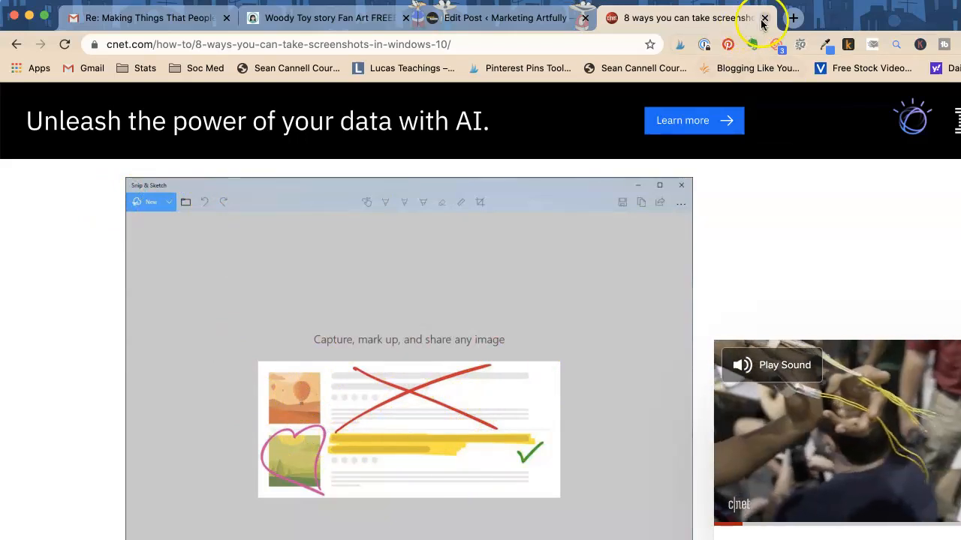
left_click(765, 18)
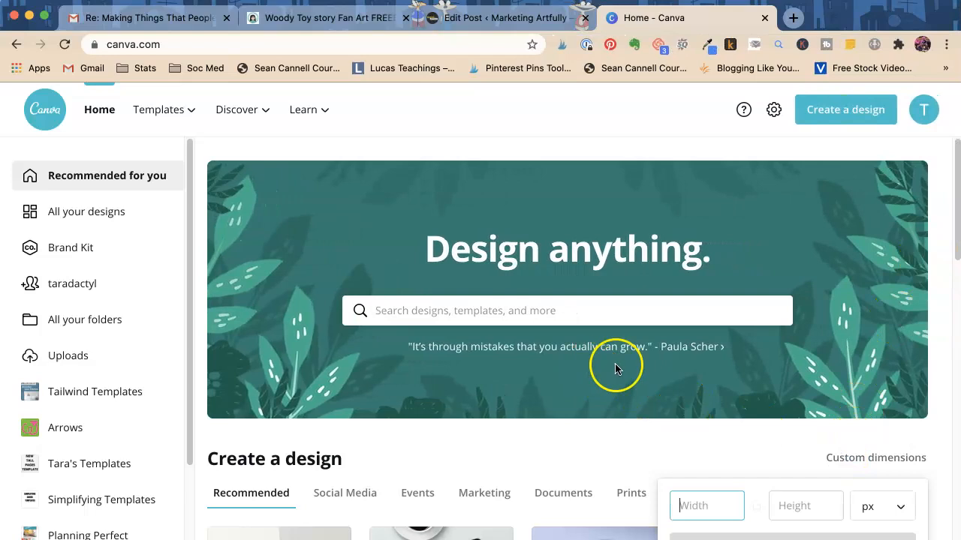
- Create a new blank Canva design with custom dimensions 1200 × 1200 px
type("1200")
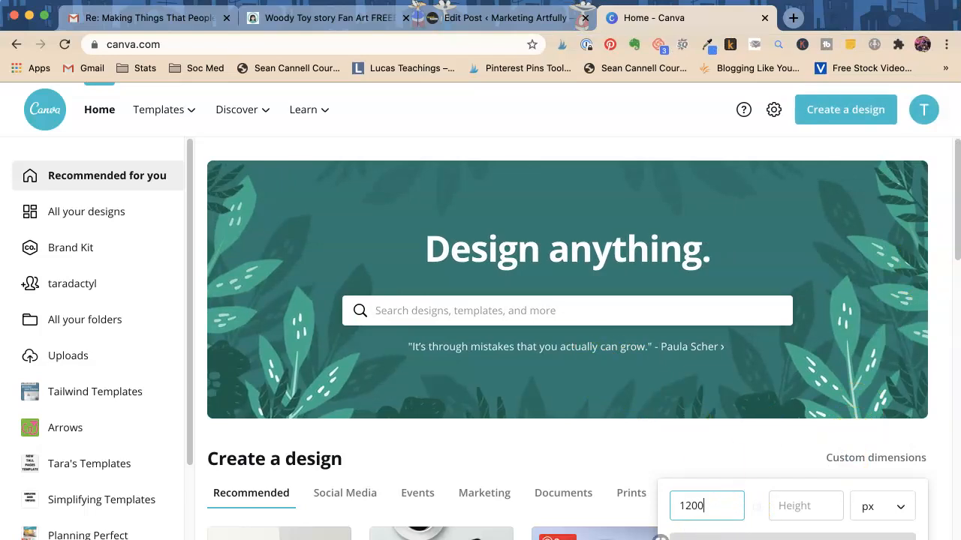
type("1")
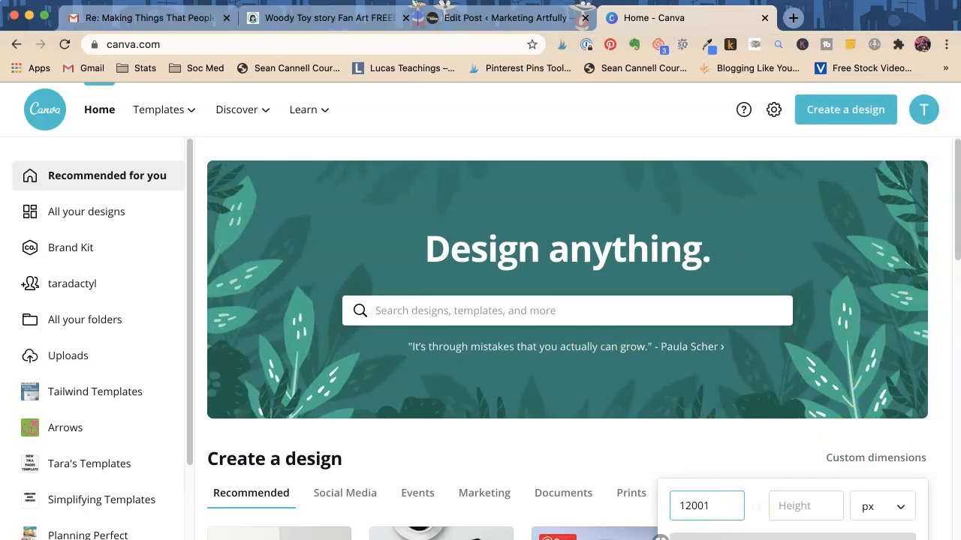
left_click(805, 506)
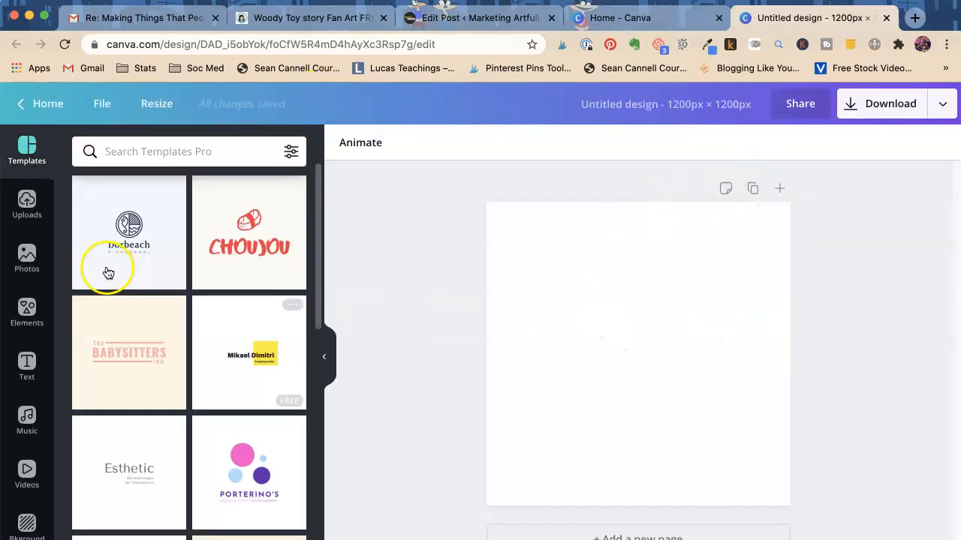
- Add two uploaded printable screenshots, shrinking the tag collage and tilting it toward the lower right
left_click(27, 204)
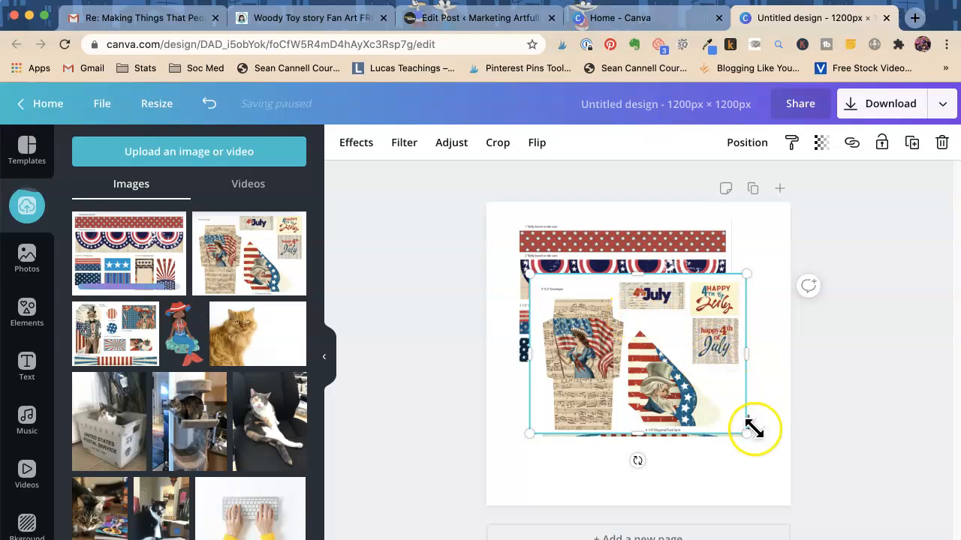
left_click_drag(750, 432, 708, 372)
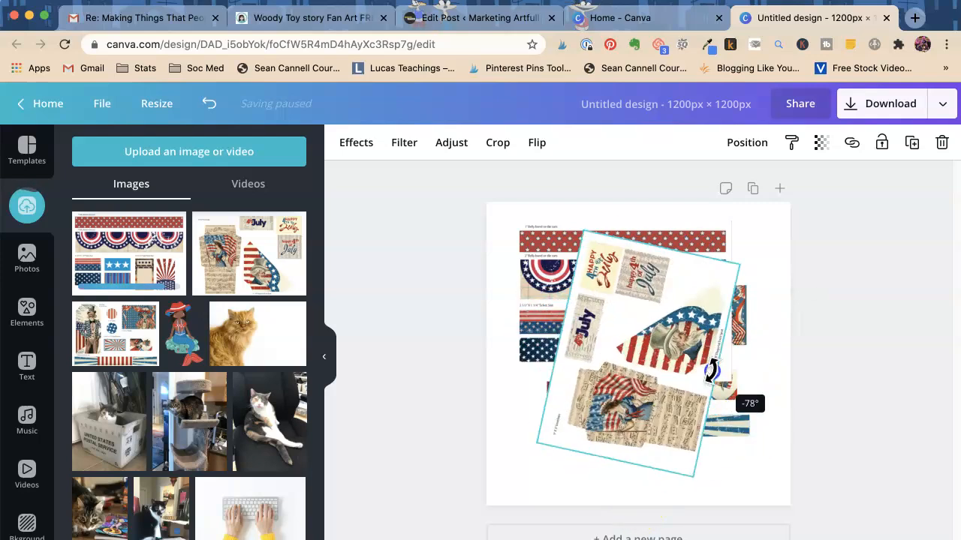
left_click_drag(711, 369, 673, 318)
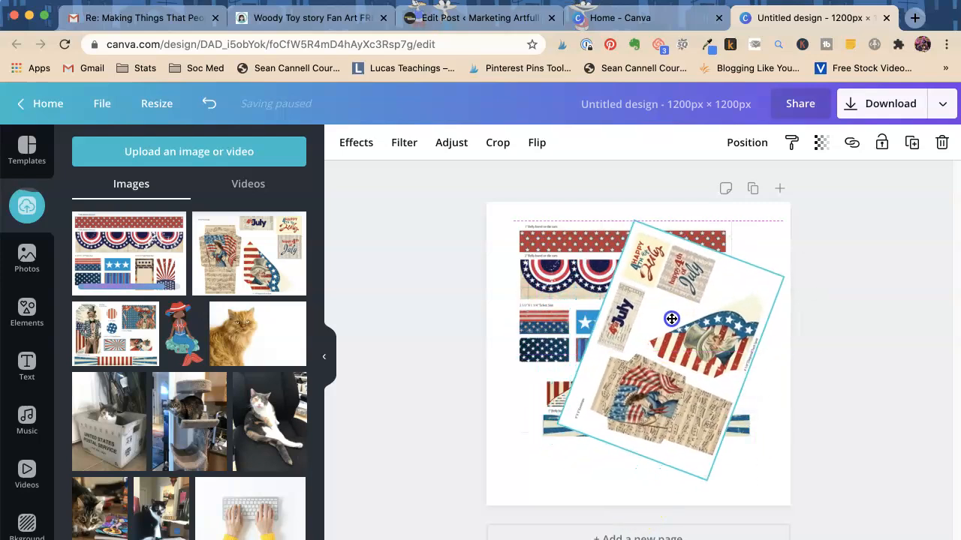
left_click(671, 318)
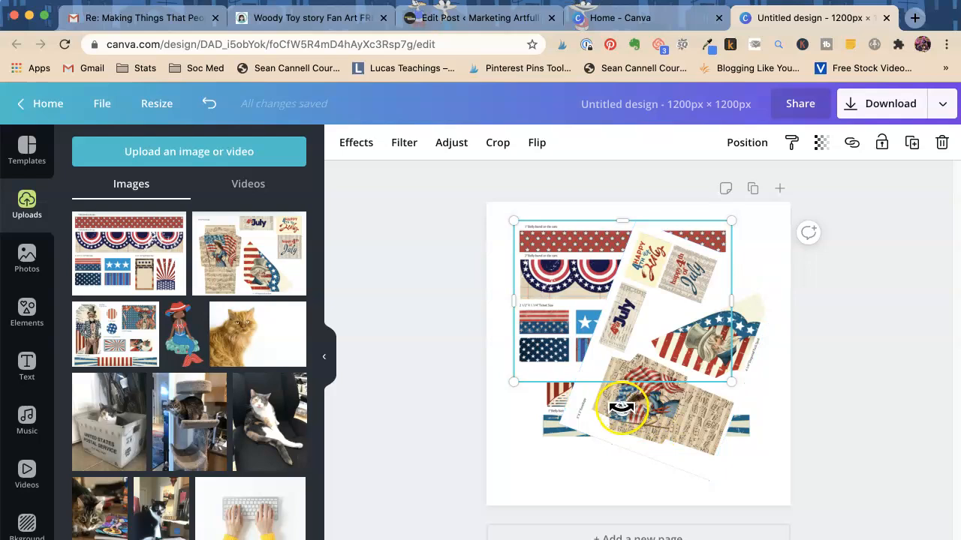
- Tilt the belly band image and place the Uncle Sam printable over the lower part of the collage
left_click_drag(621, 408, 703, 288)
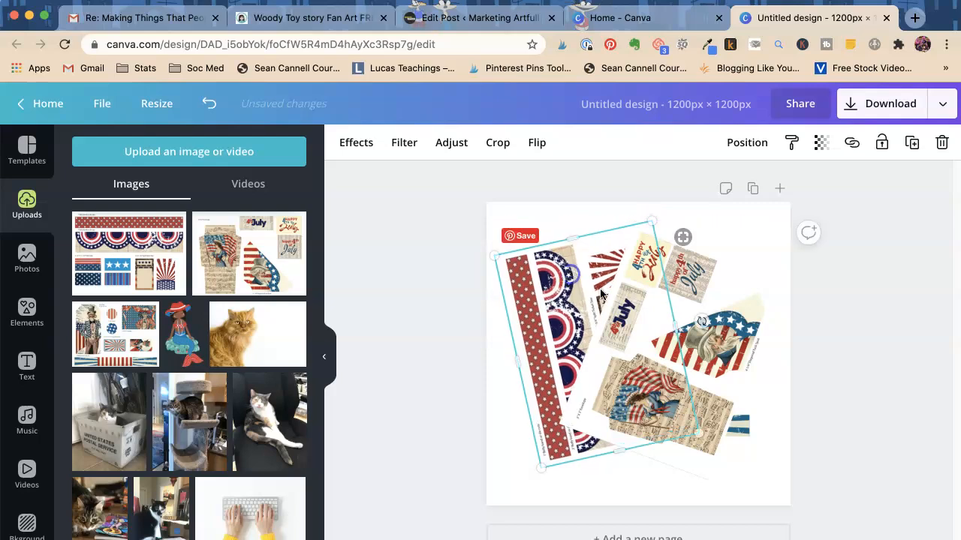
right_click(642, 316)
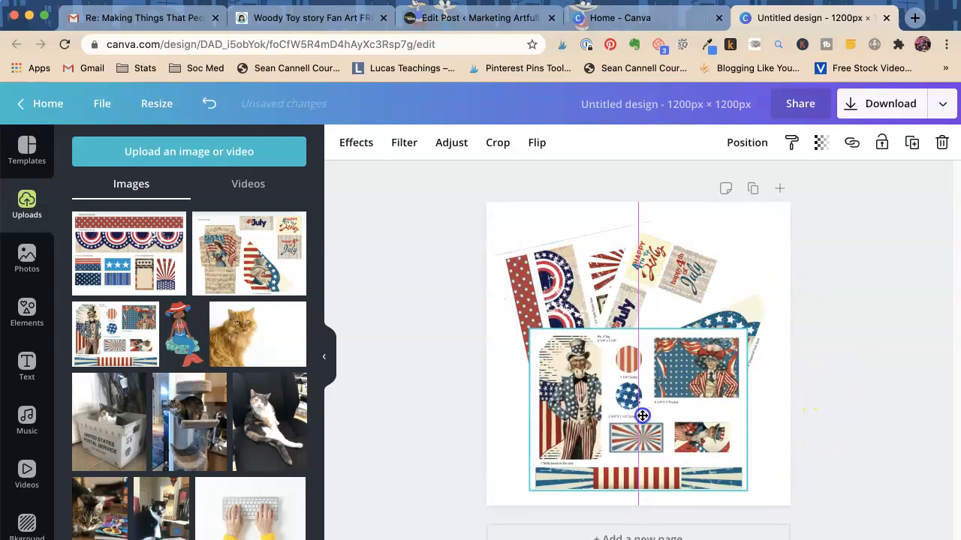
left_click_drag(642, 414, 639, 410)
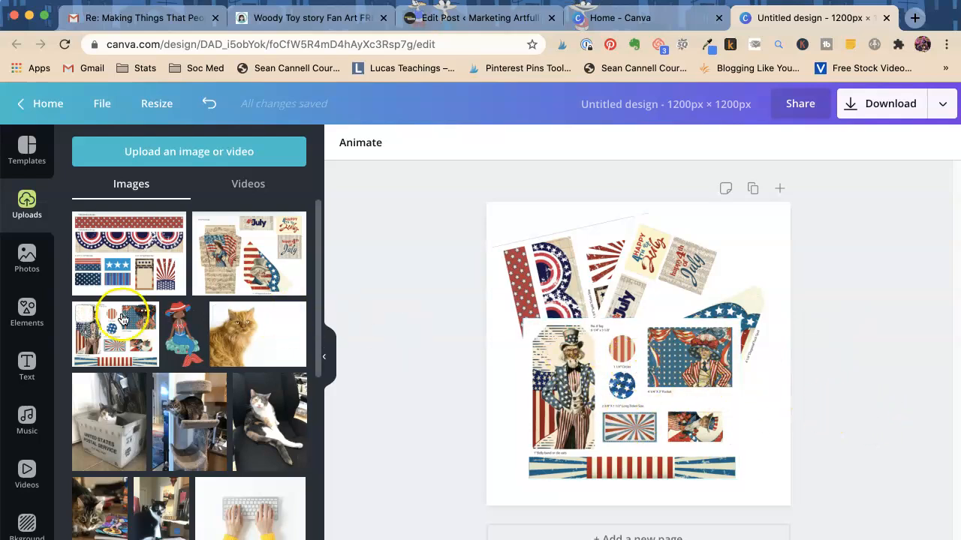
- Add a square element, stretch it, colour it dark gray and send it behind the Uncle Sam printable
left_click(27, 311)
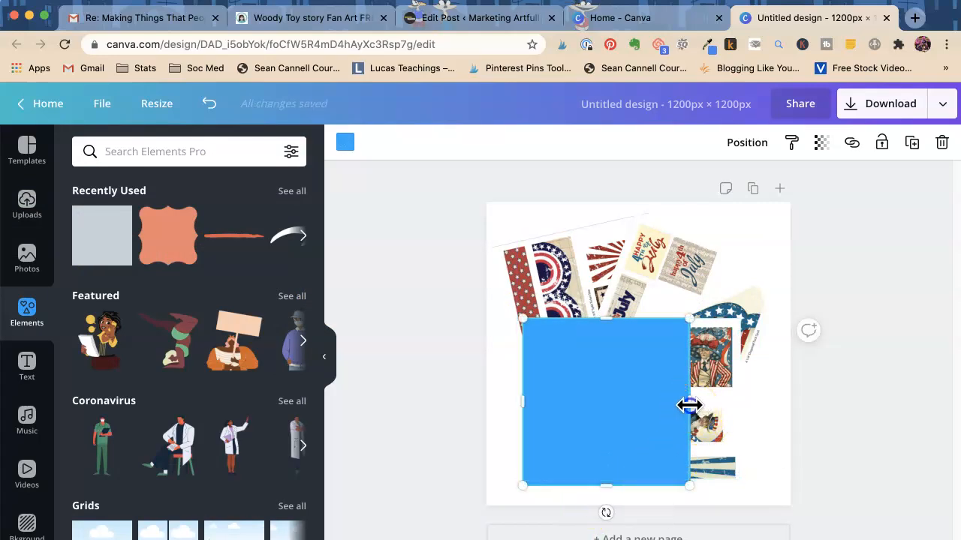
left_click_drag(689, 404, 738, 404)
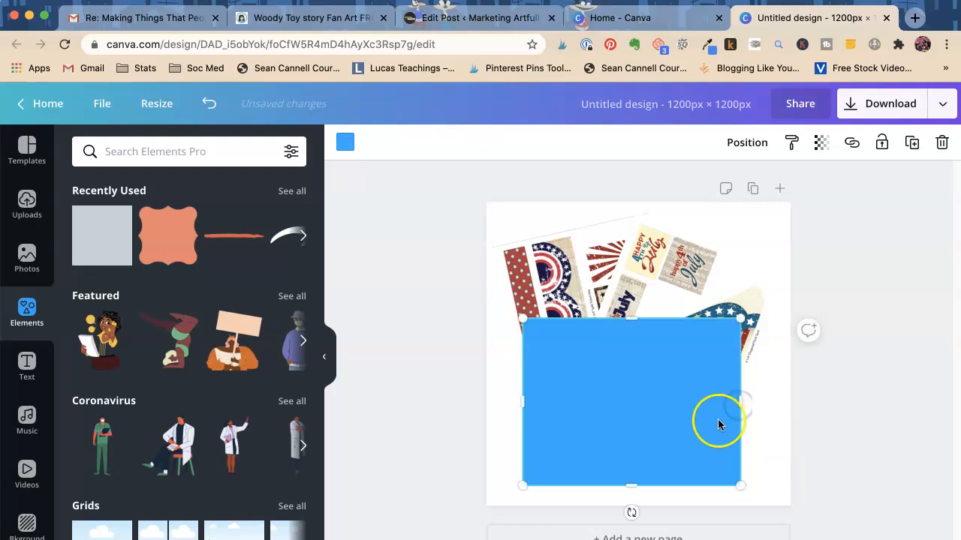
mouse_move(743, 405)
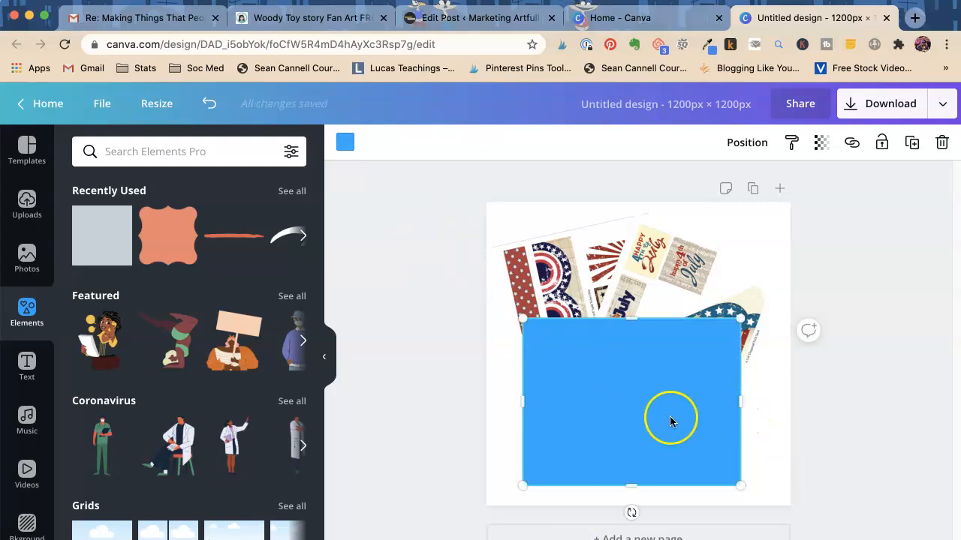
left_click(345, 141)
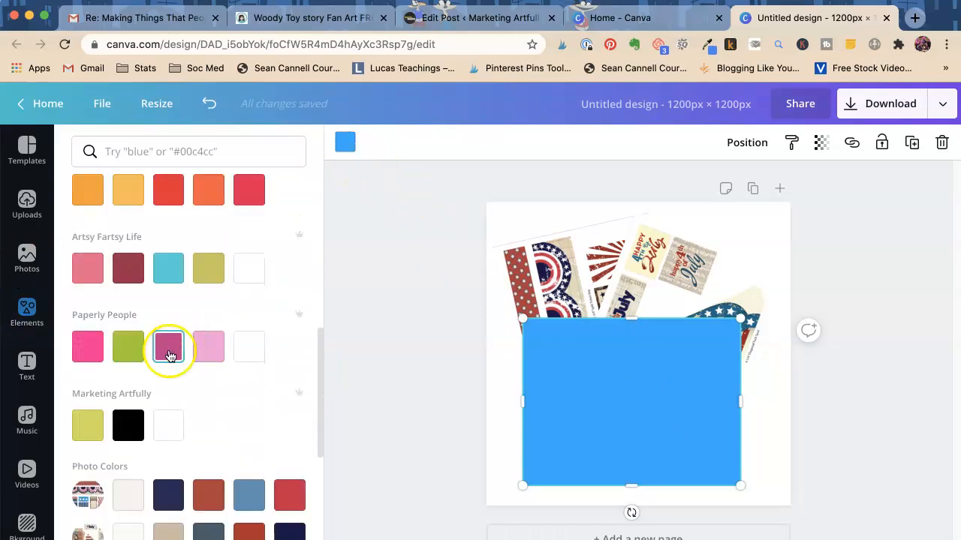
scroll("down", 3)
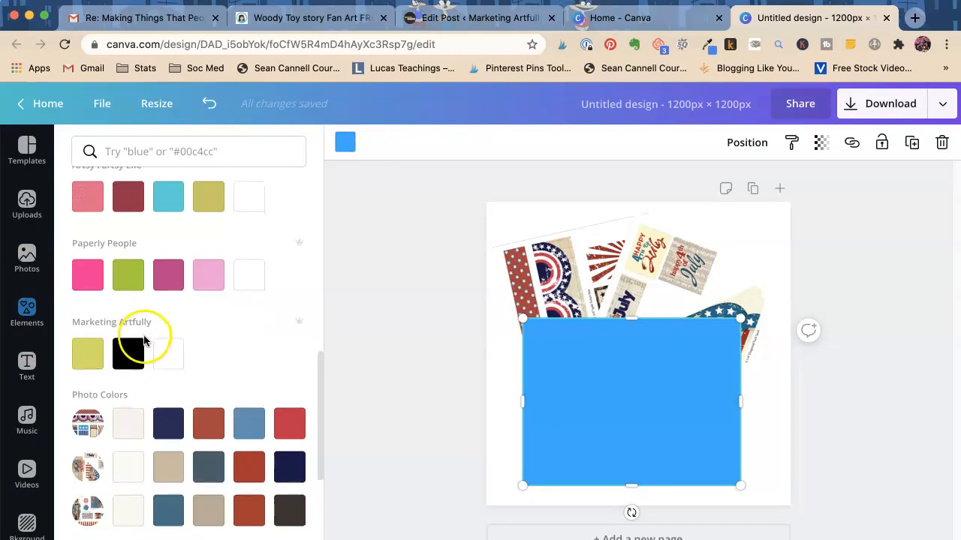
left_click(168, 393)
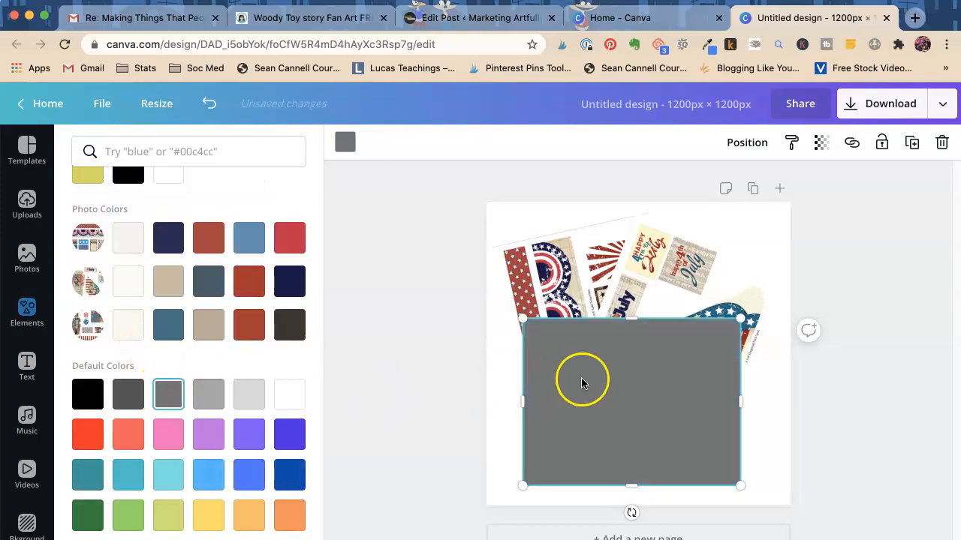
right_click(583, 381)
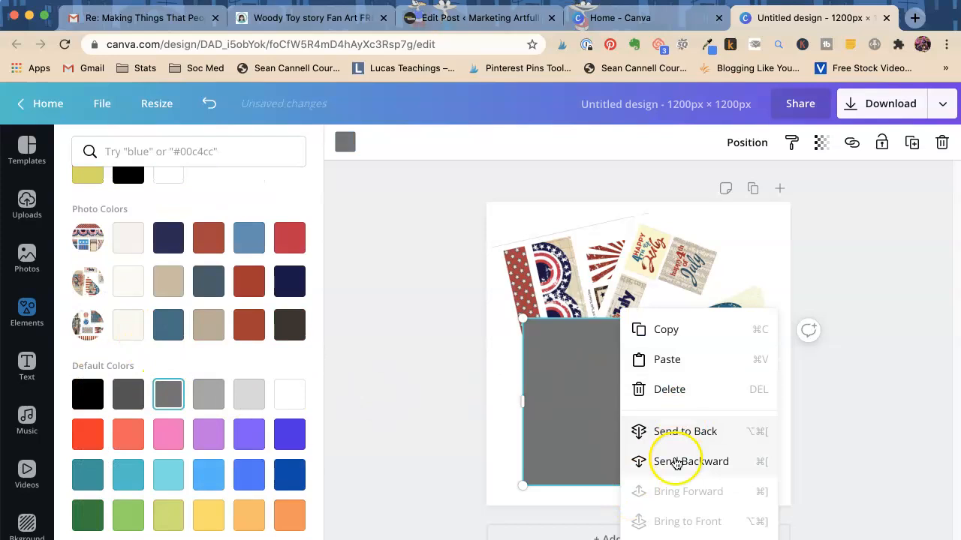
left_click(691, 461)
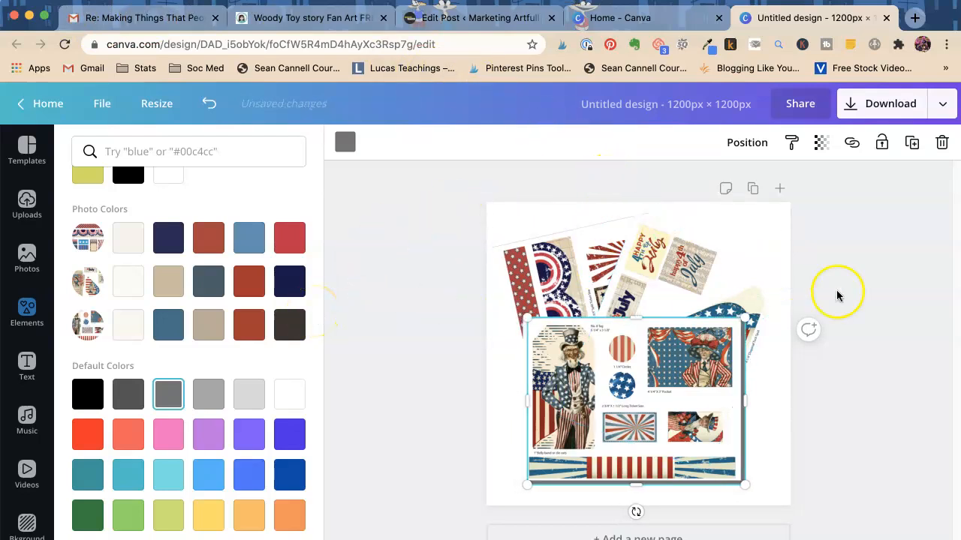
- Resize the gray rectangle from its corners until it sits just past the Uncle Sam printable's edges
left_click(27, 311)
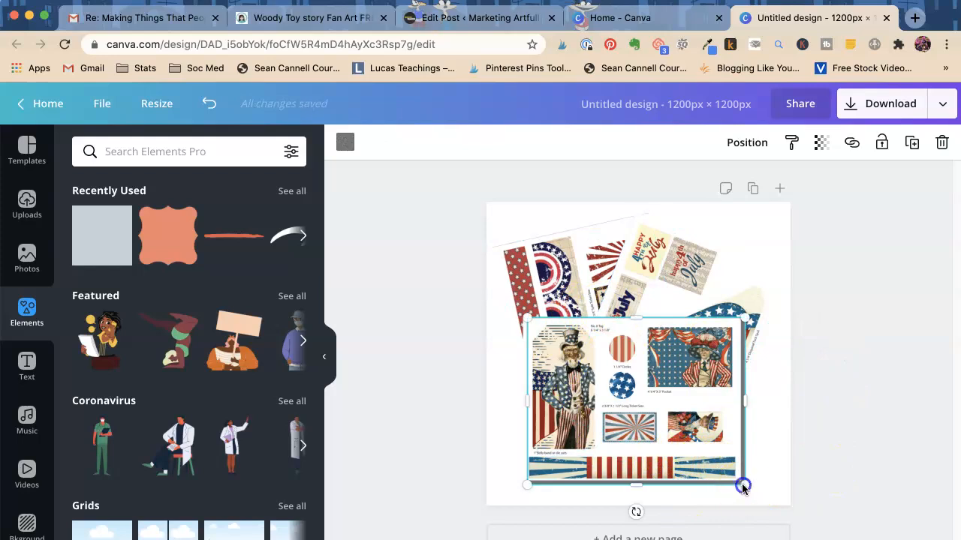
left_click_drag(743, 486, 522, 315)
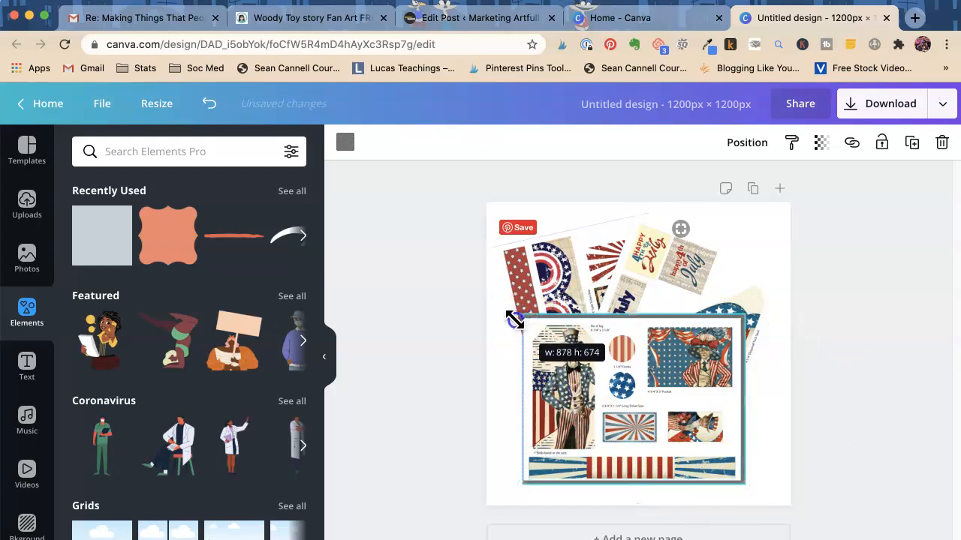
left_click_drag(513, 318, 519, 329)
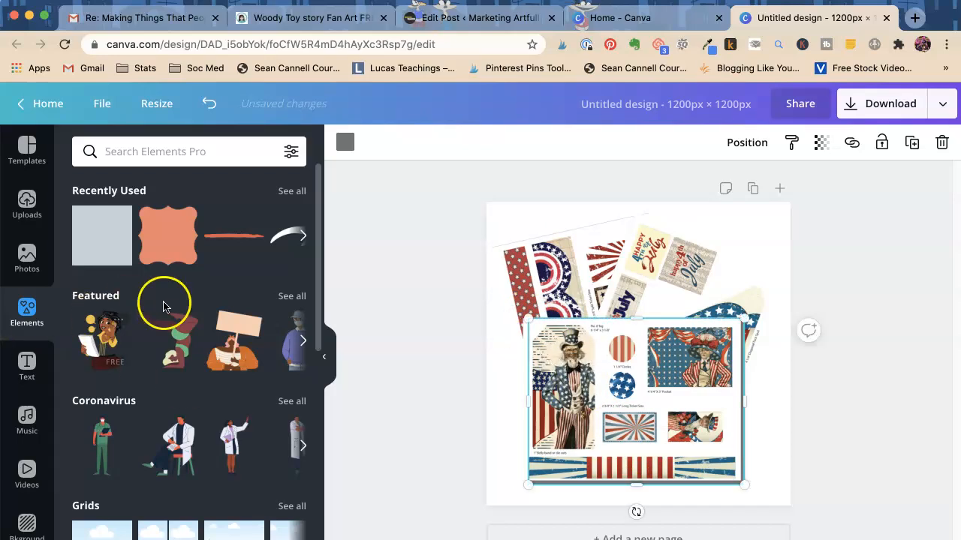
left_click_drag(529, 321, 522, 313)
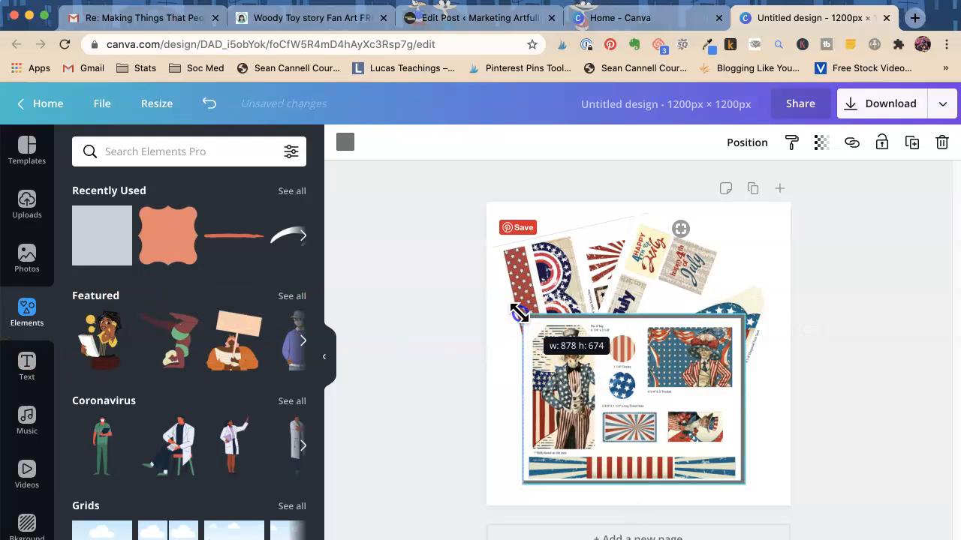
left_click_drag(520, 309, 502, 315)
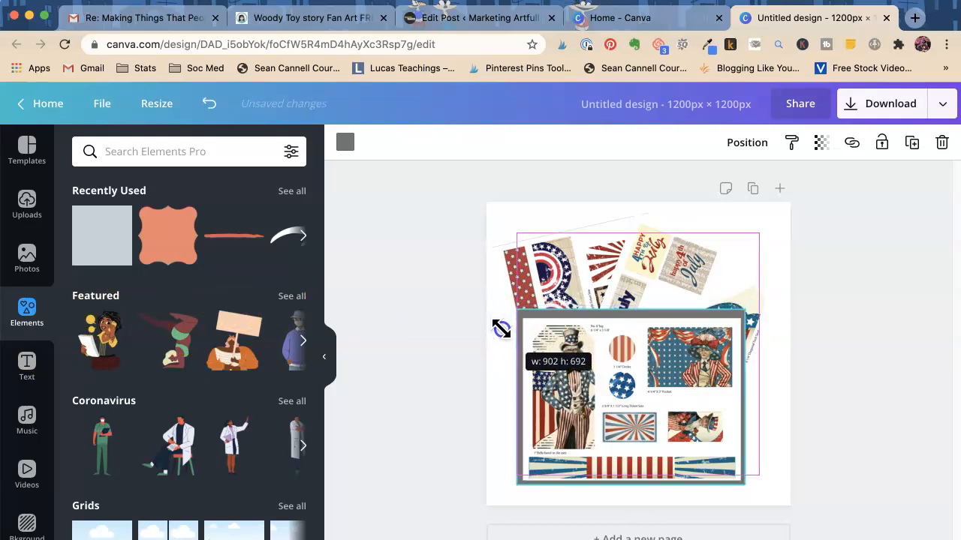
left_click_drag(518, 318, 502, 334)
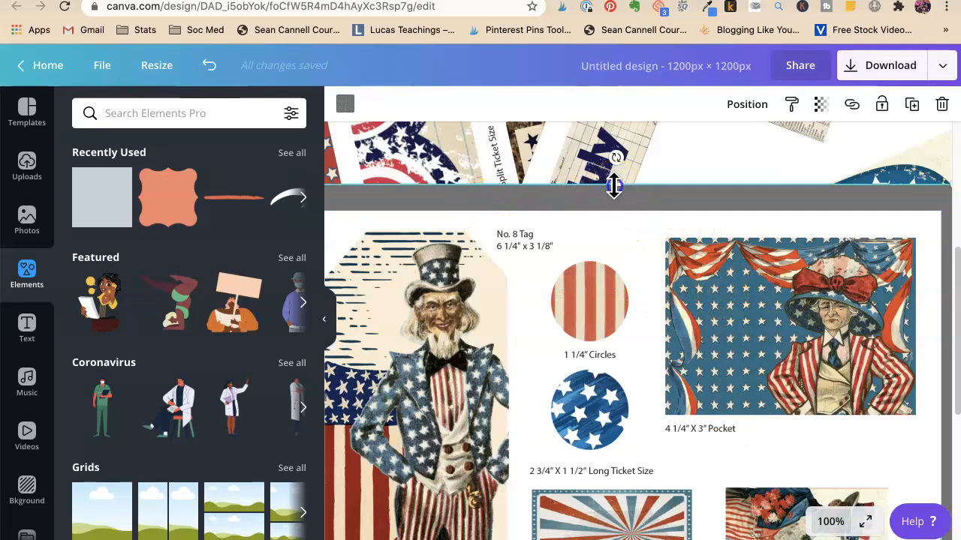
- Trim the gray rectangle's height from the top, checking the result at 25% and back at 100% zoom
left_click_drag(614, 186, 617, 207)
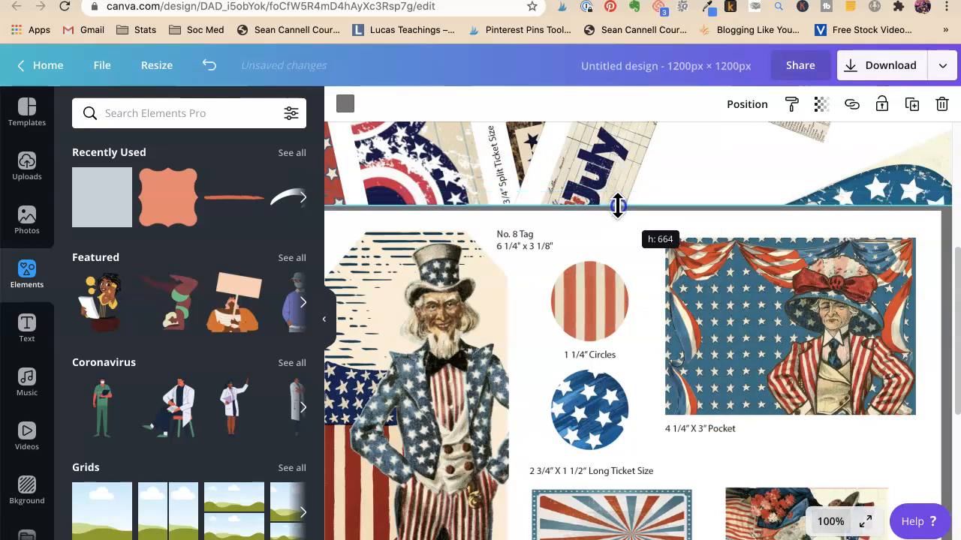
left_click_drag(617, 207, 617, 207)
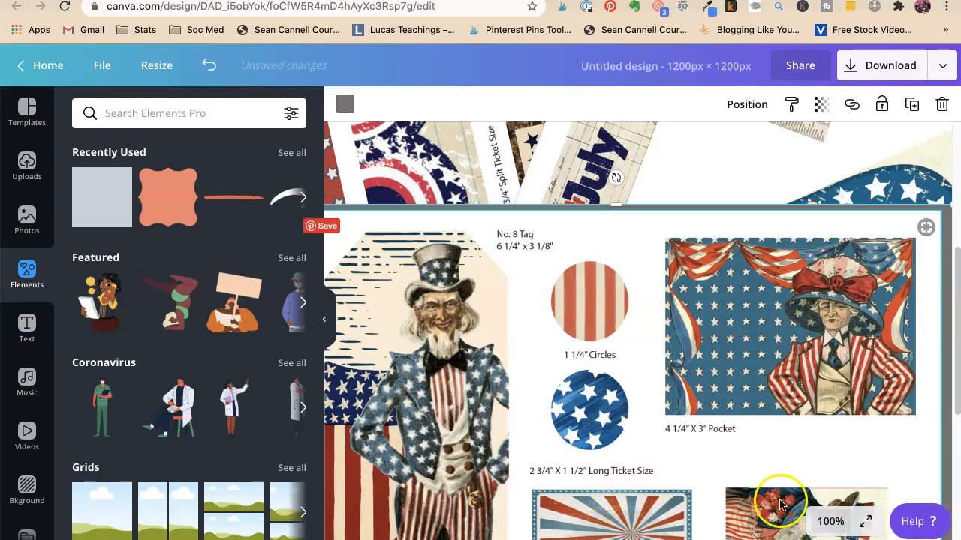
left_click(781, 503)
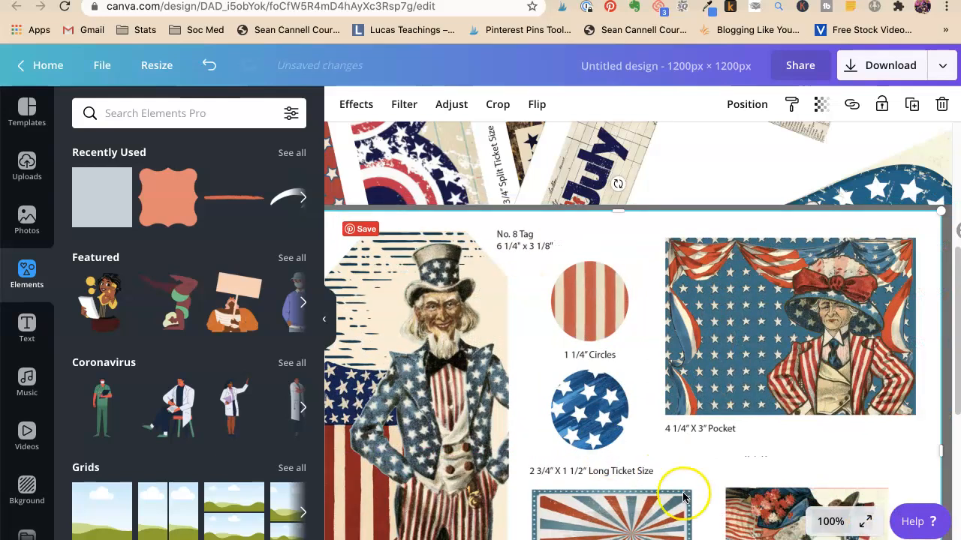
left_click(830, 521)
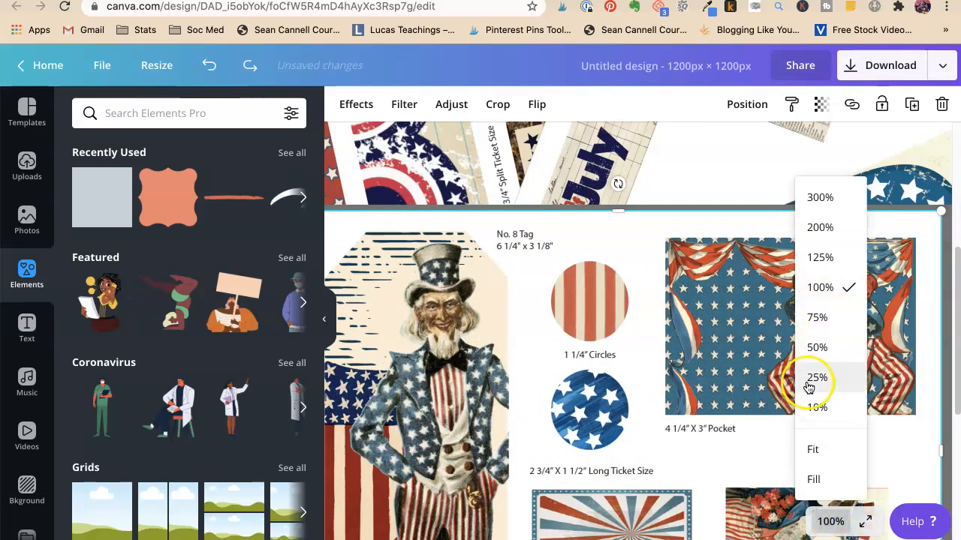
left_click(817, 379)
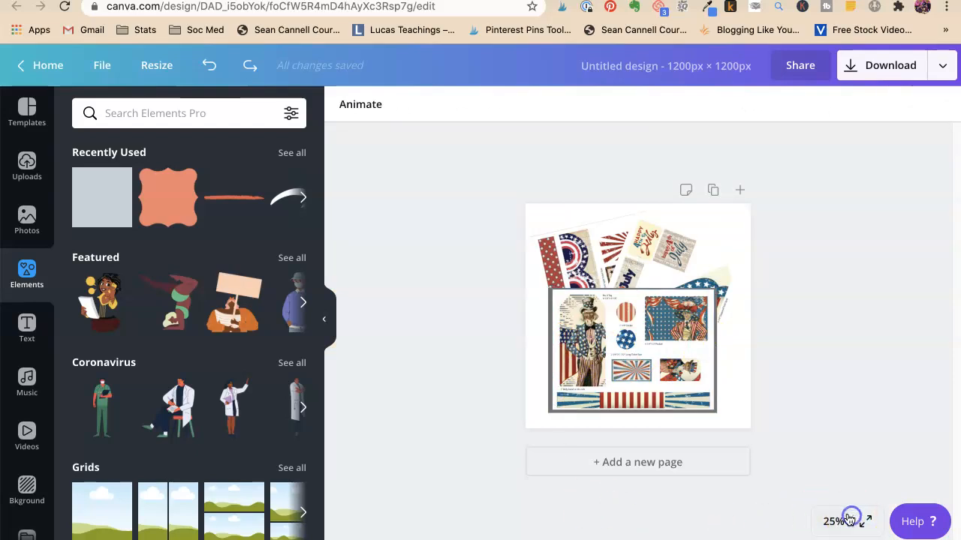
left_click(831, 521)
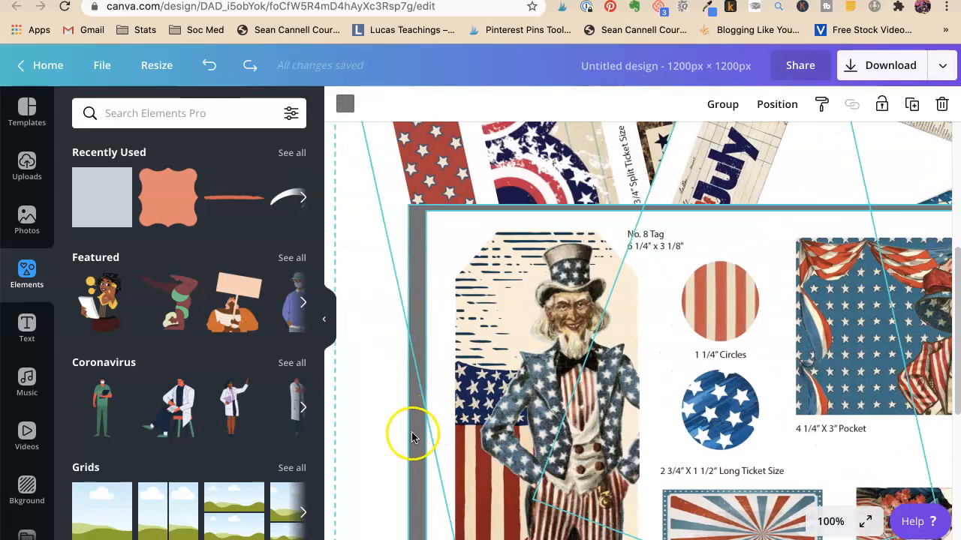
mouse_move(331, 187)
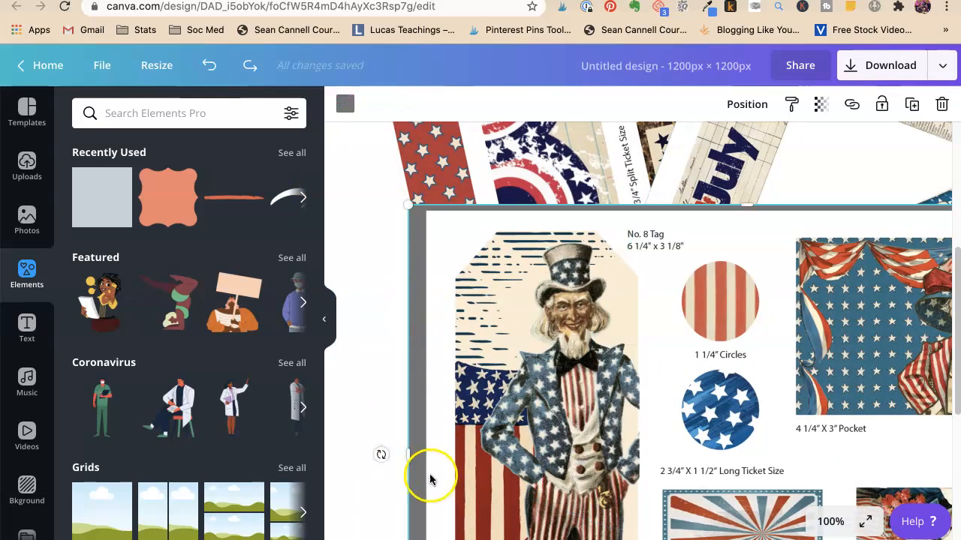
- Widen the gray rectangle from its left edge for an even thin shadow, then fit the whole page in view
left_click_drag(408, 453, 423, 459)
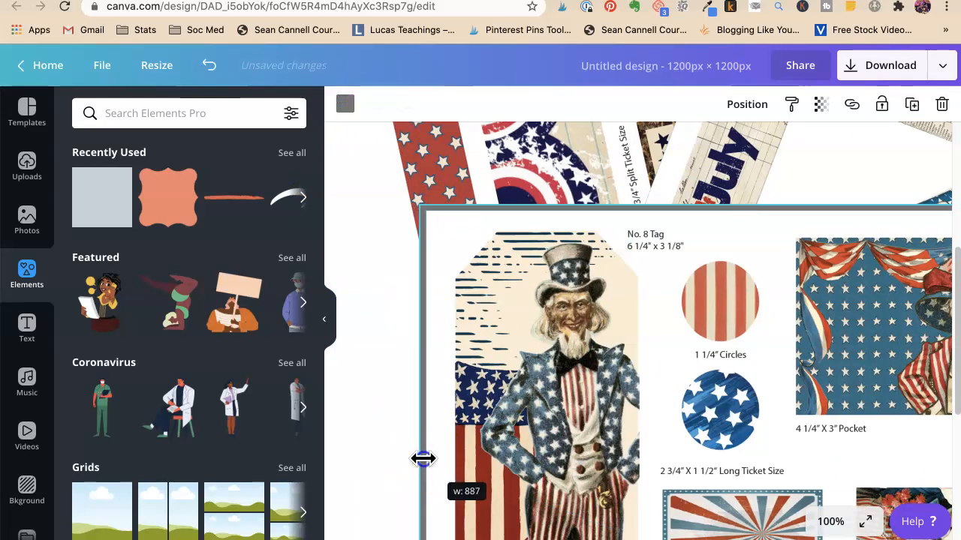
left_click(830, 521)
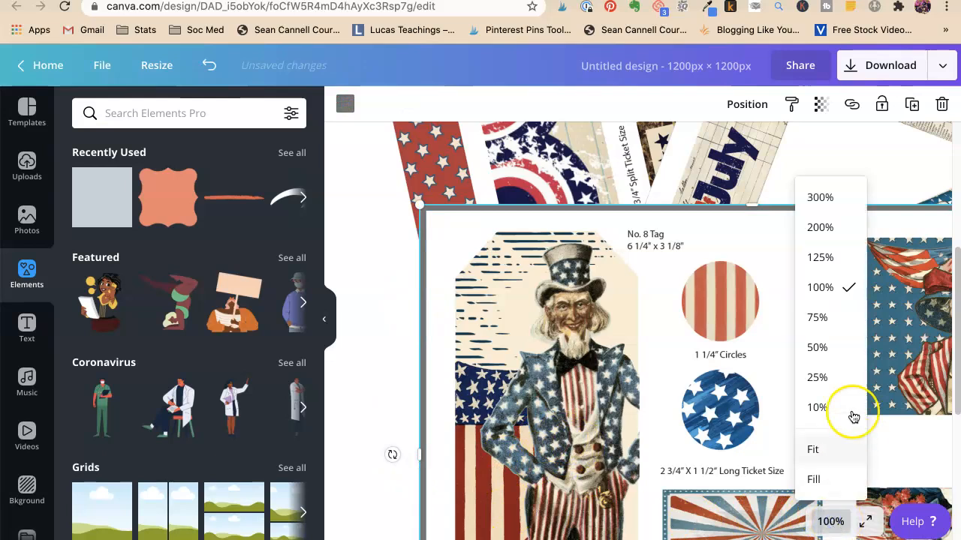
left_click(816, 348)
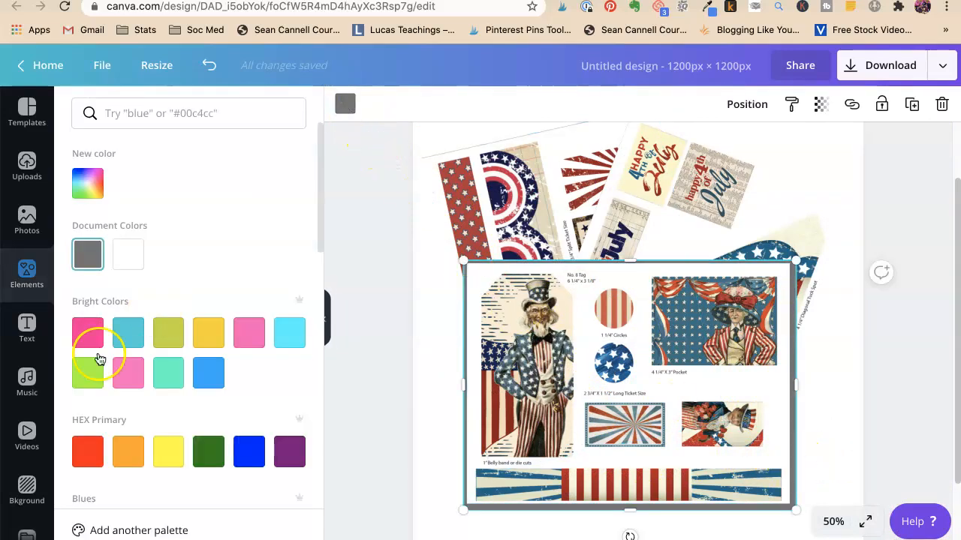
- Recolor the backing rectangle to a lighter default gray and stretch it to fit the screenshot
scroll("down", 3)
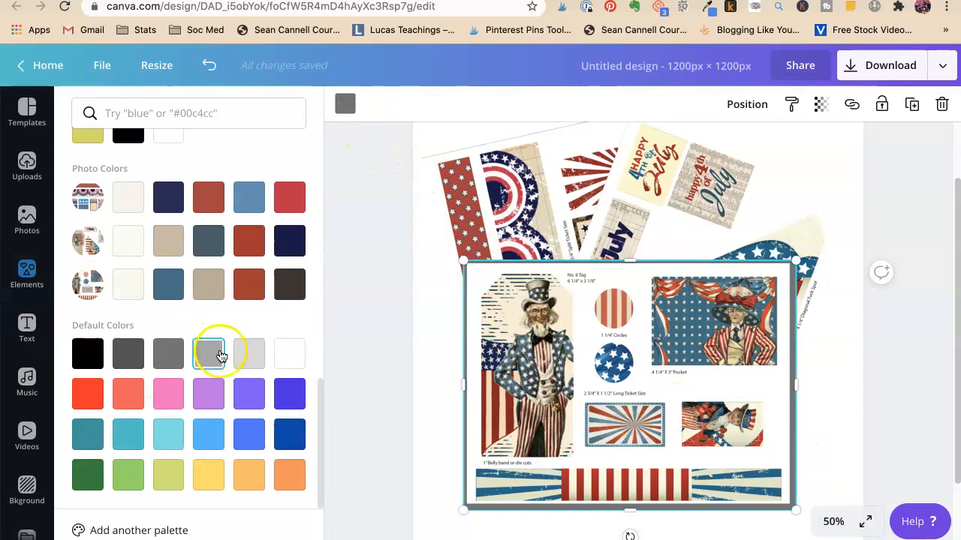
left_click(207, 354)
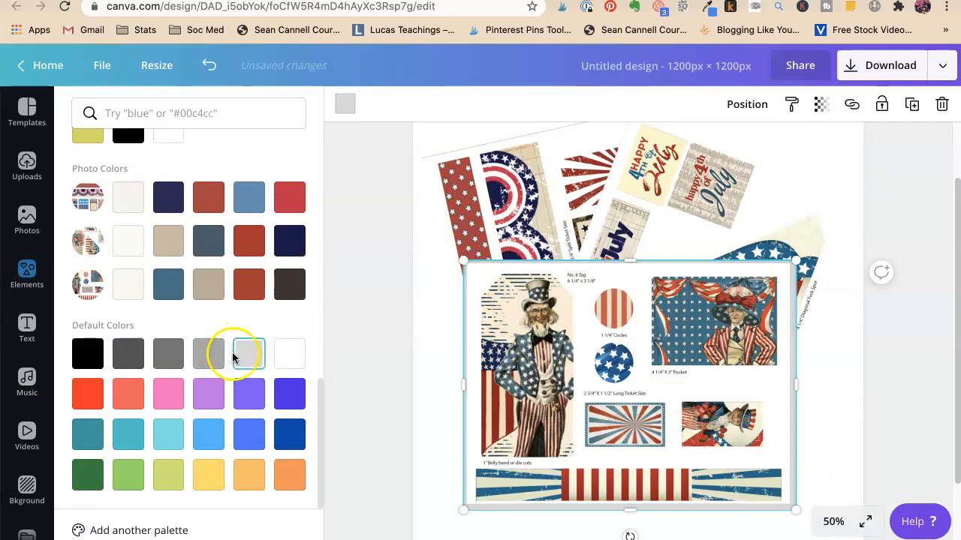
left_click(27, 273)
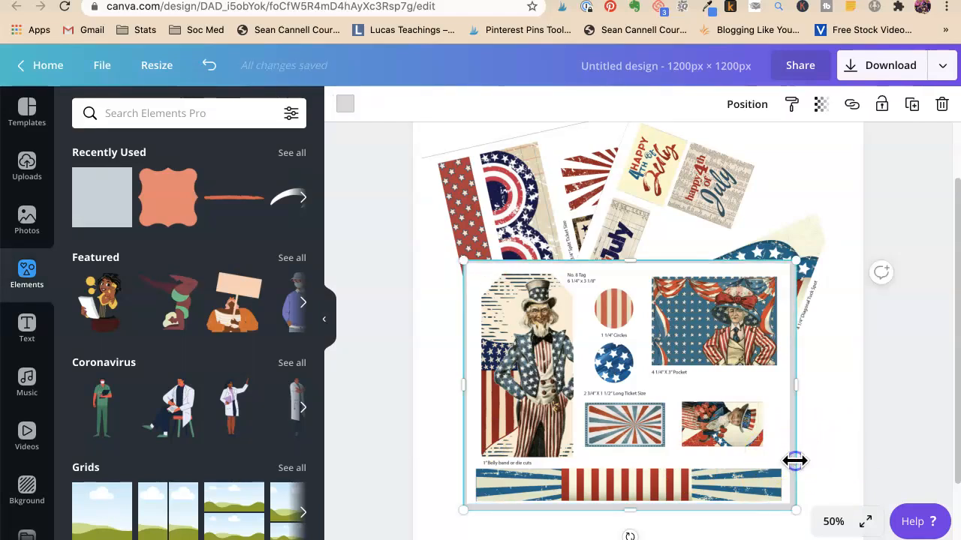
left_click_drag(796, 461, 790, 388)
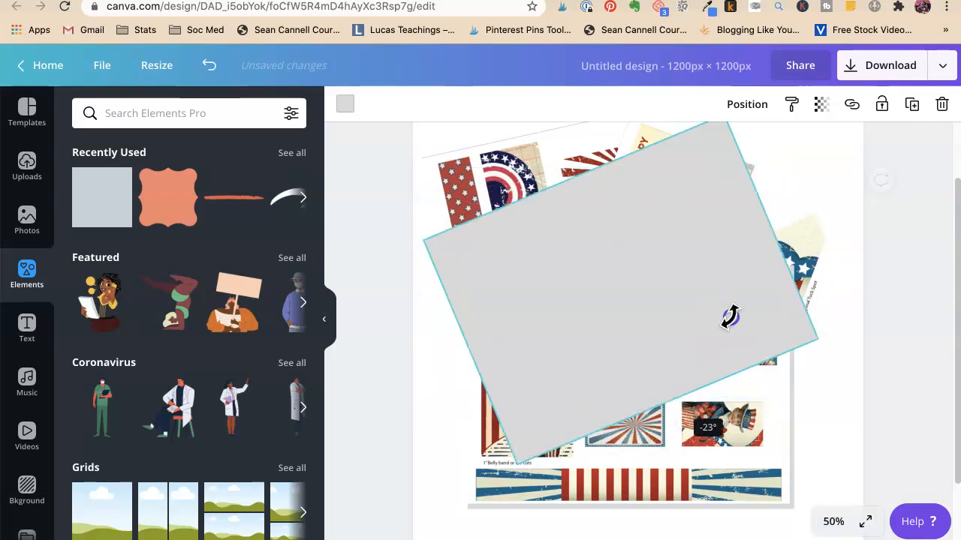
- Move the tilted gray rectangle over the top-left printable, Send to Back, and nudge it into place
left_click_drag(730, 315, 730, 262)
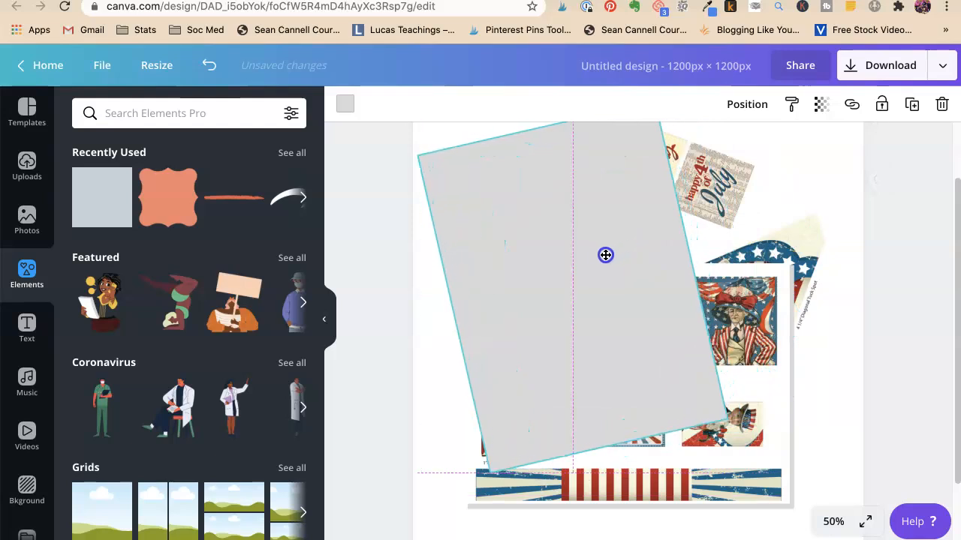
right_click(607, 255)
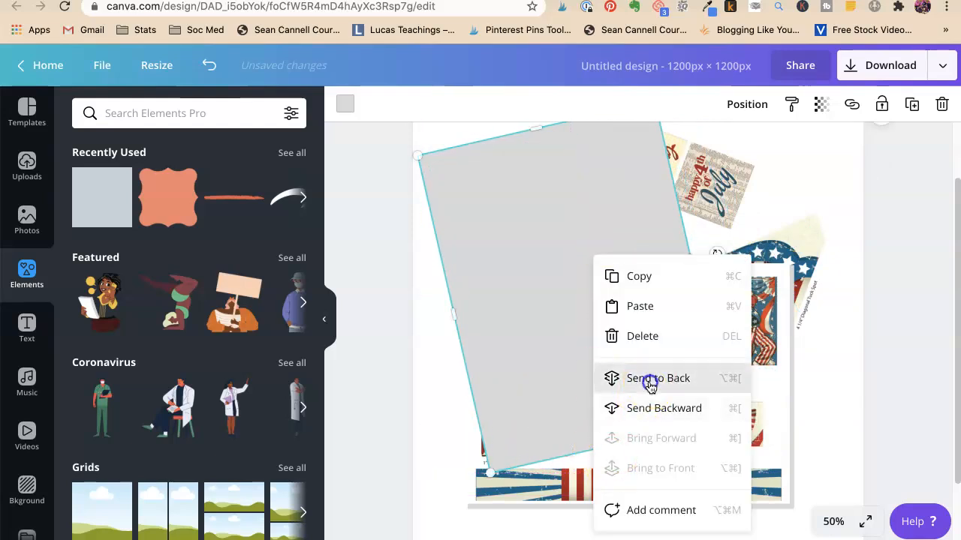
left_click(658, 378)
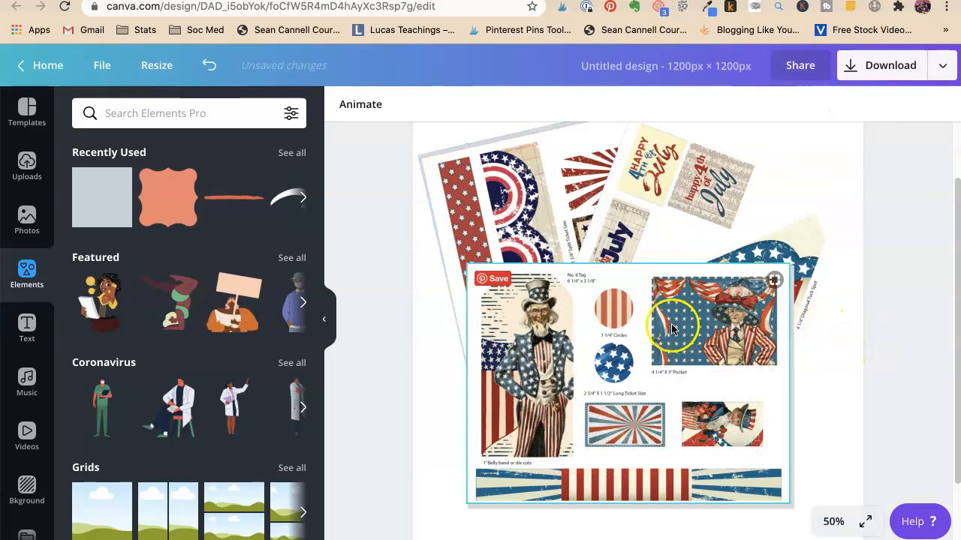
left_click(673, 327)
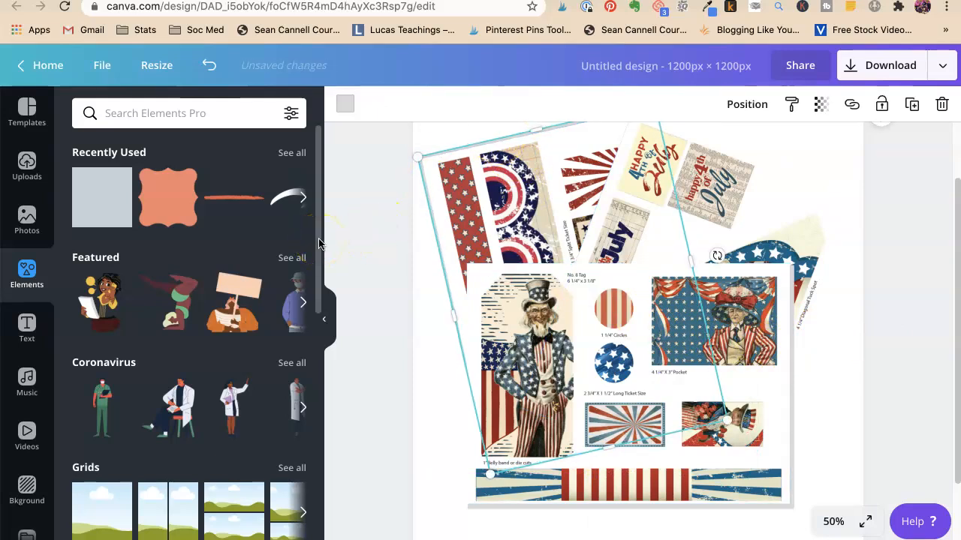
left_click(638, 414)
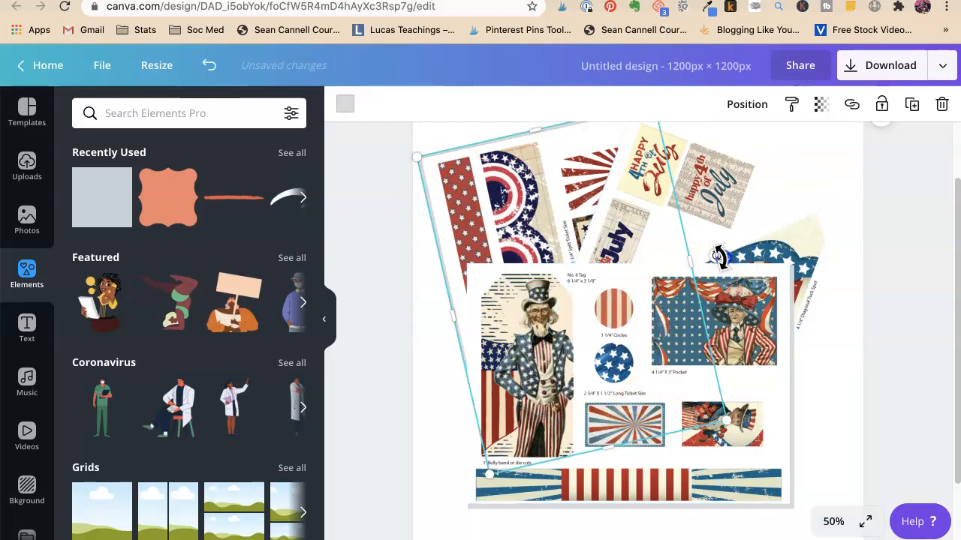
left_click_drag(717, 258, 720, 263)
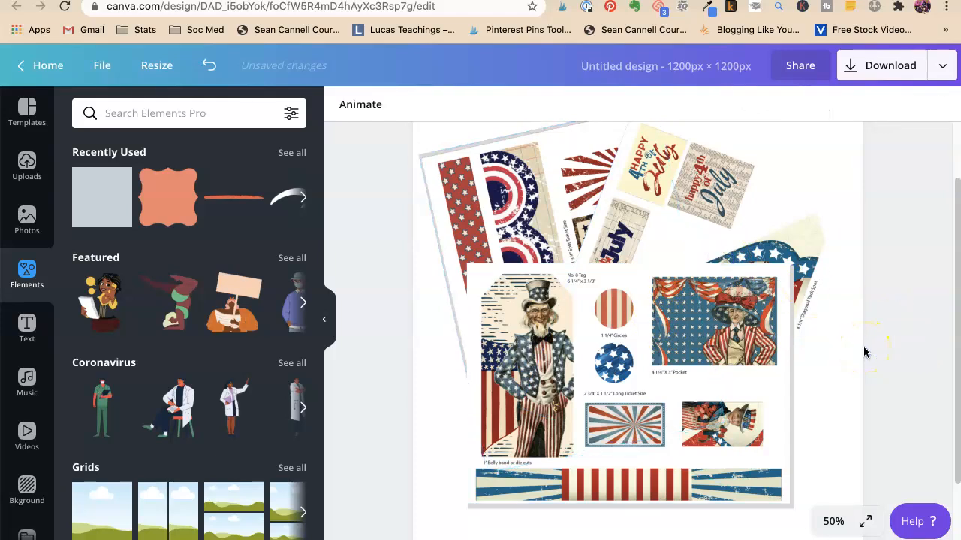
- Add a second light gray rectangle, rotate it to the right printable's angle as its shadow
left_click(676, 447)
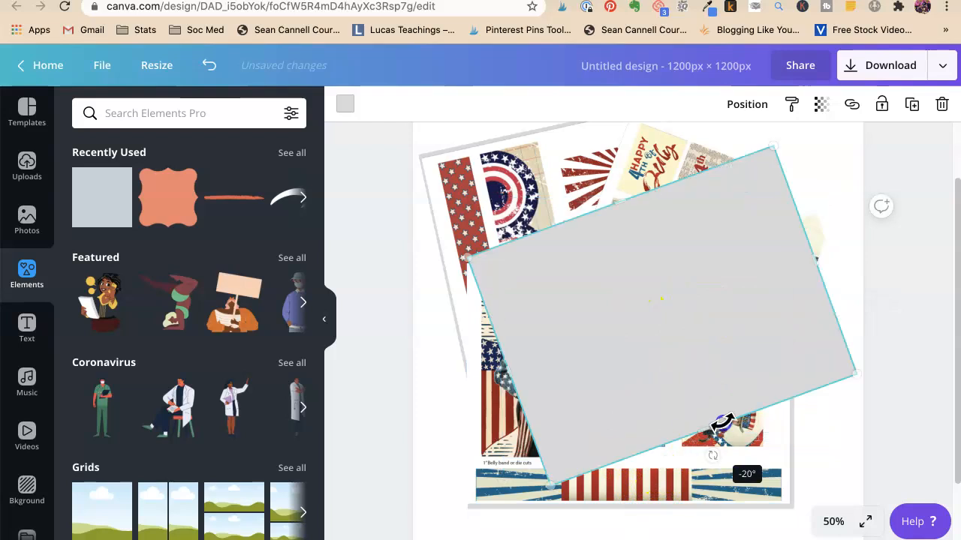
left_click_drag(712, 435, 691, 337)
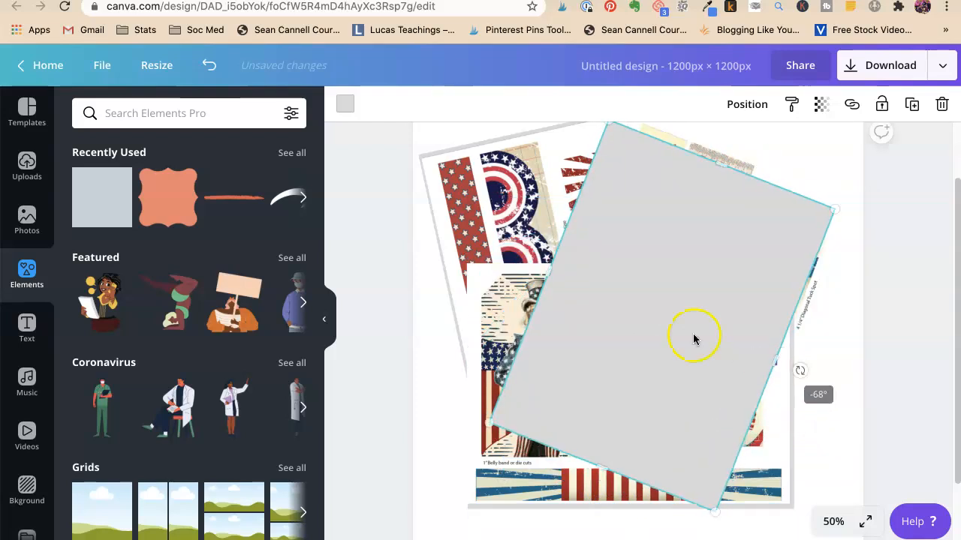
left_click_drag(693, 339, 674, 300)
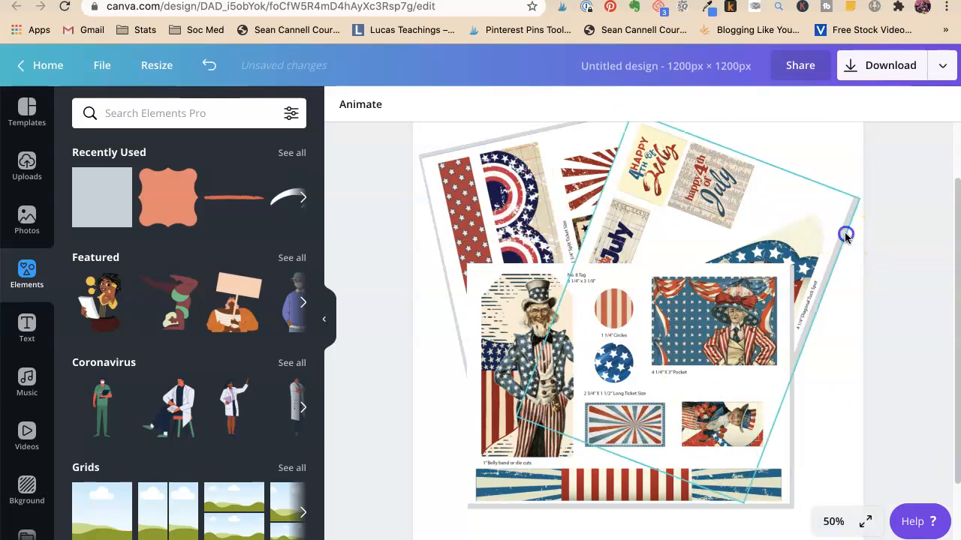
left_click(846, 234)
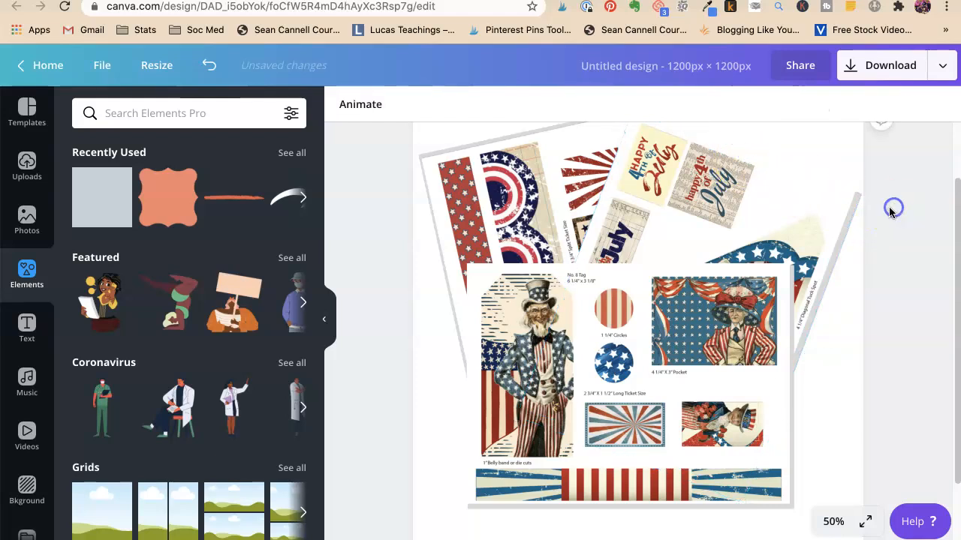
mouse_move(927, 239)
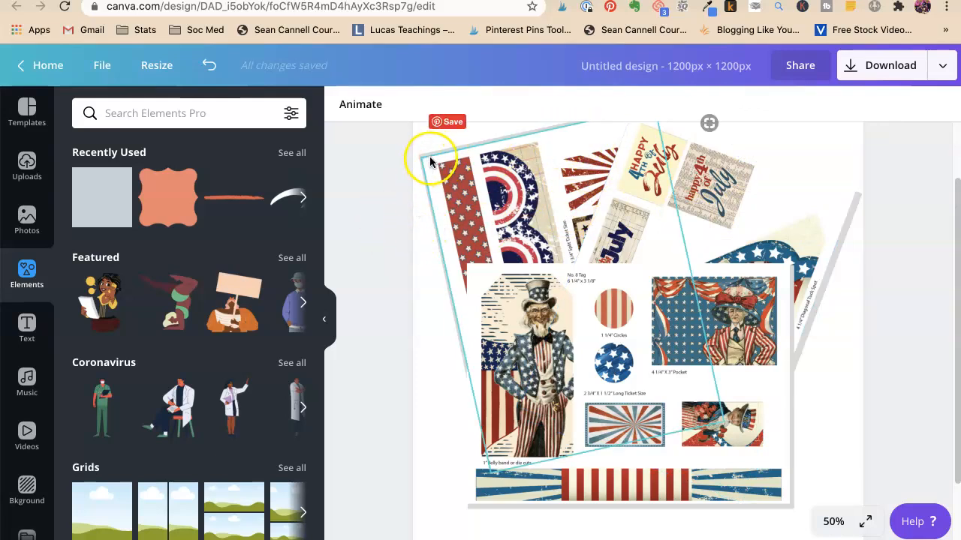
left_click(453, 158)
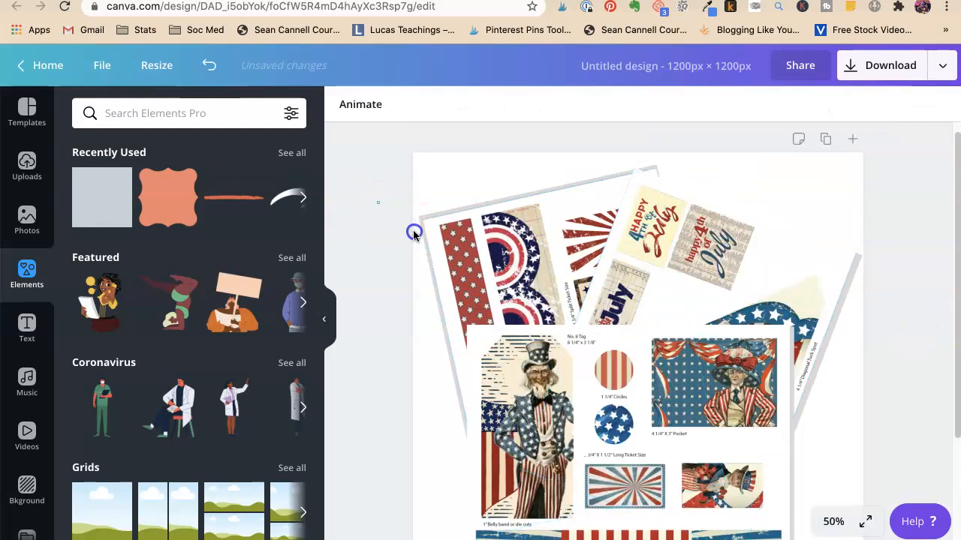
- Marquee-select all collage pieces and bring up the Download options
left_click(743, 406)
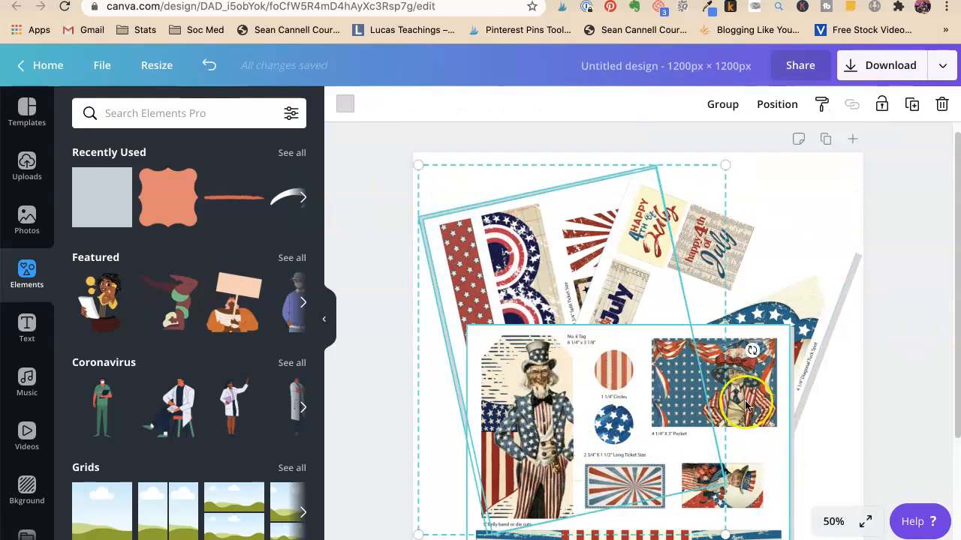
left_click_drag(747, 405, 758, 348)
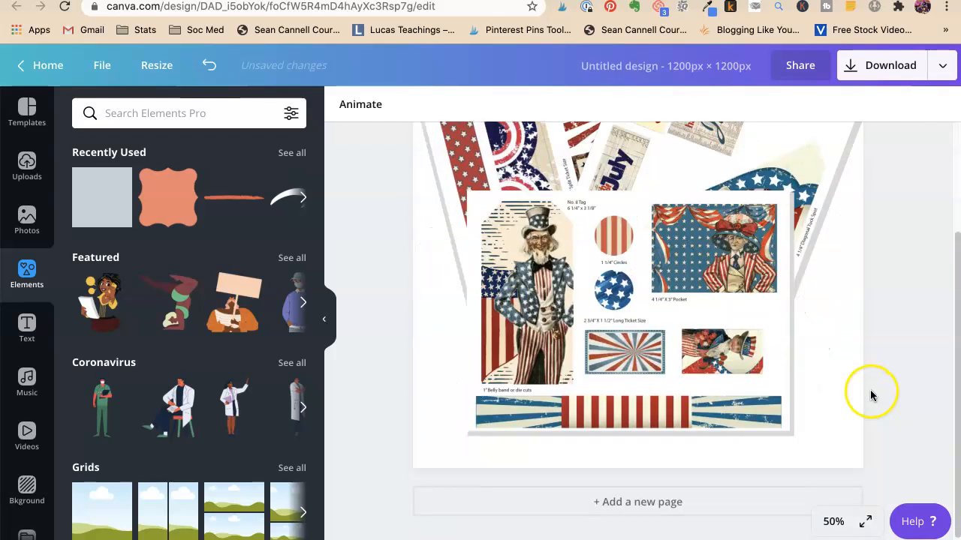
left_click(890, 66)
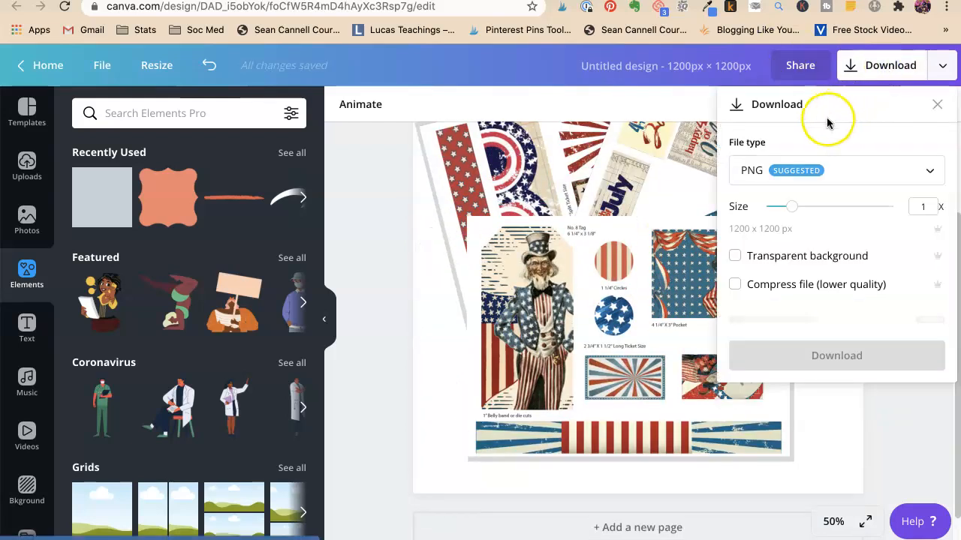
- Download the 1200 × 1200 collage as a JPG and dismiss the confirmation
left_click(836, 169)
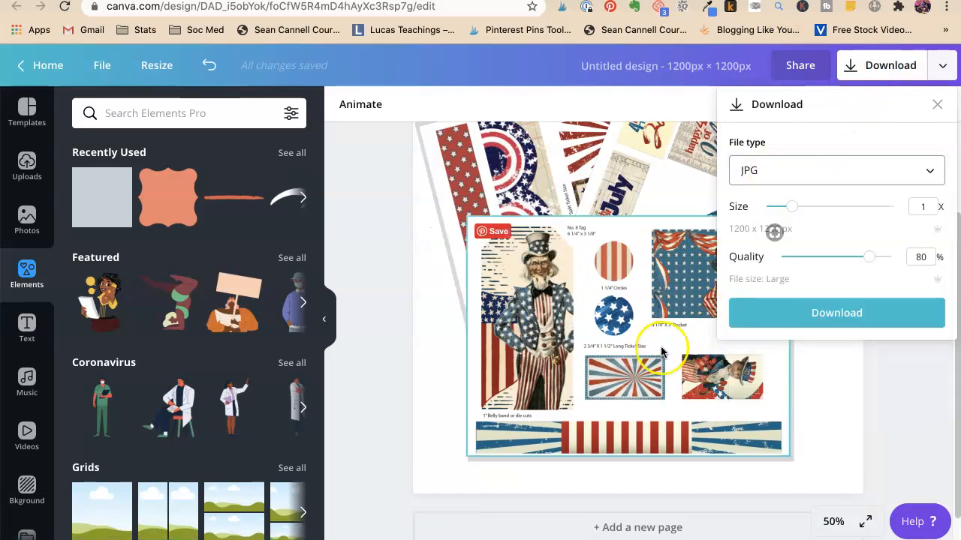
left_click(836, 314)
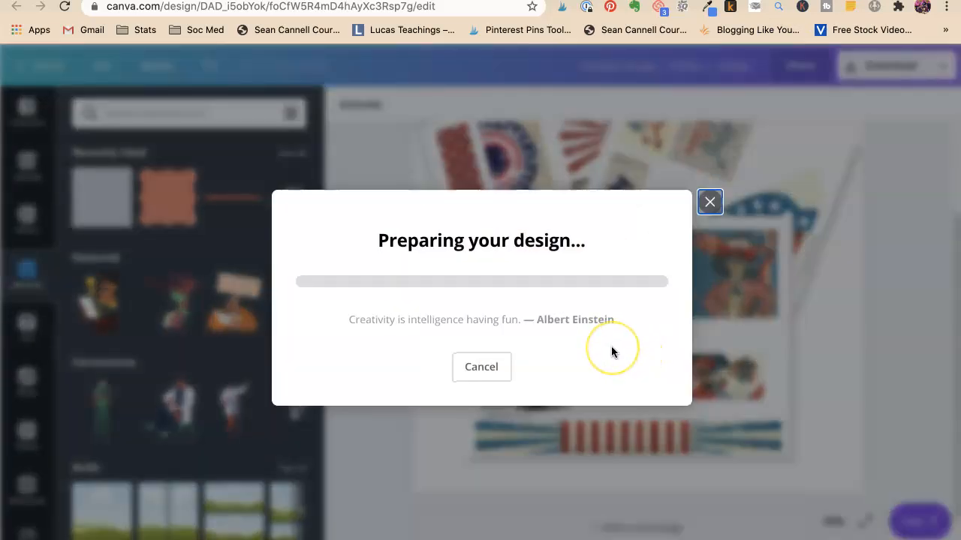
mouse_move(649, 303)
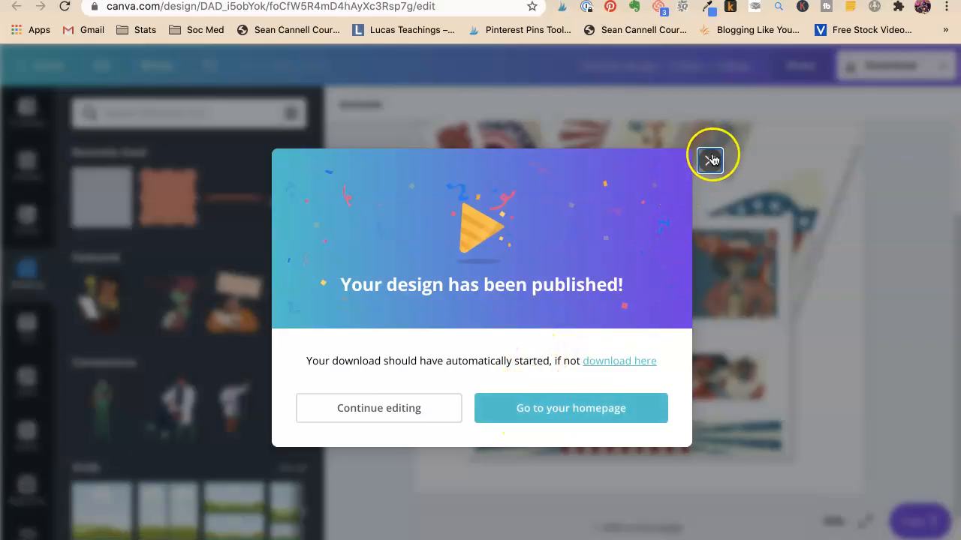
left_click(712, 153)
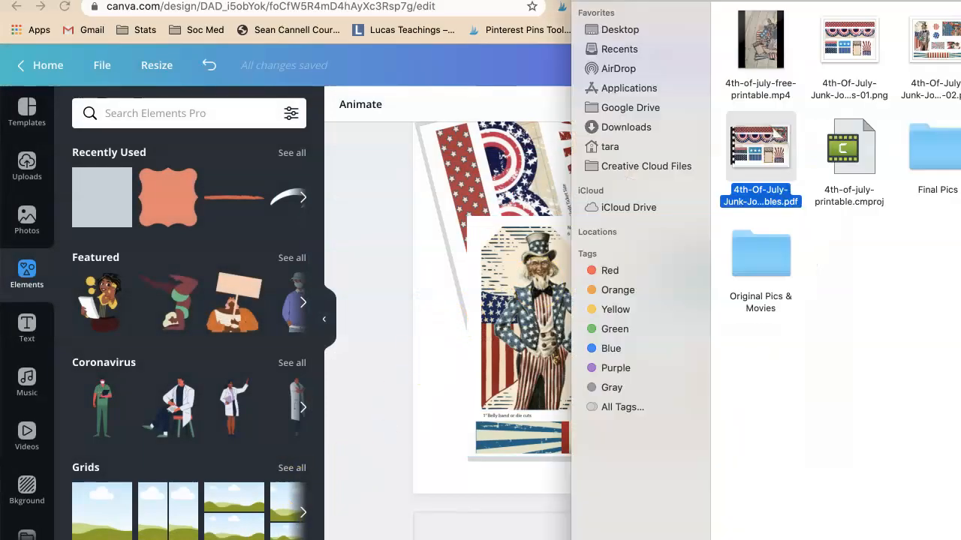
- Switch Finder to the Desktop folder and scroll through its files
left_click(620, 30)
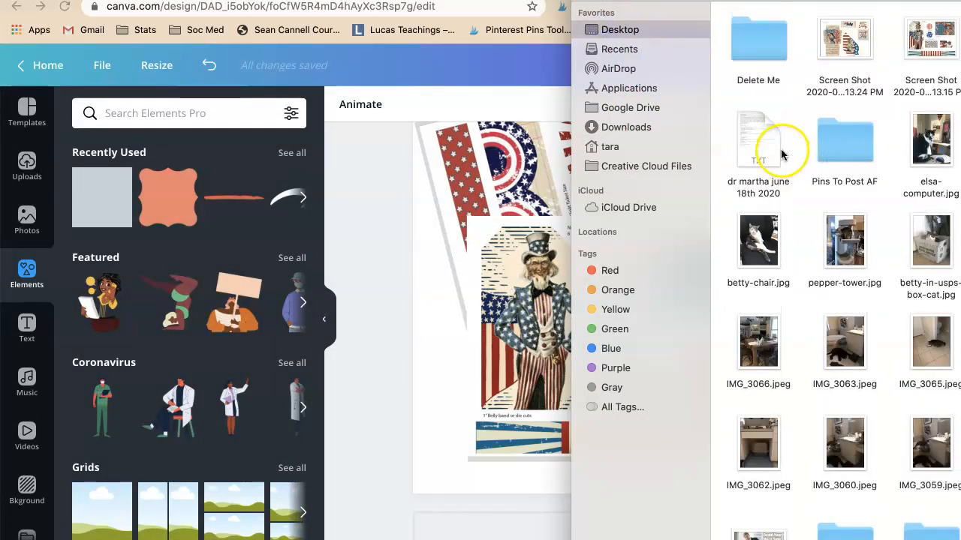
scroll("down", 3)
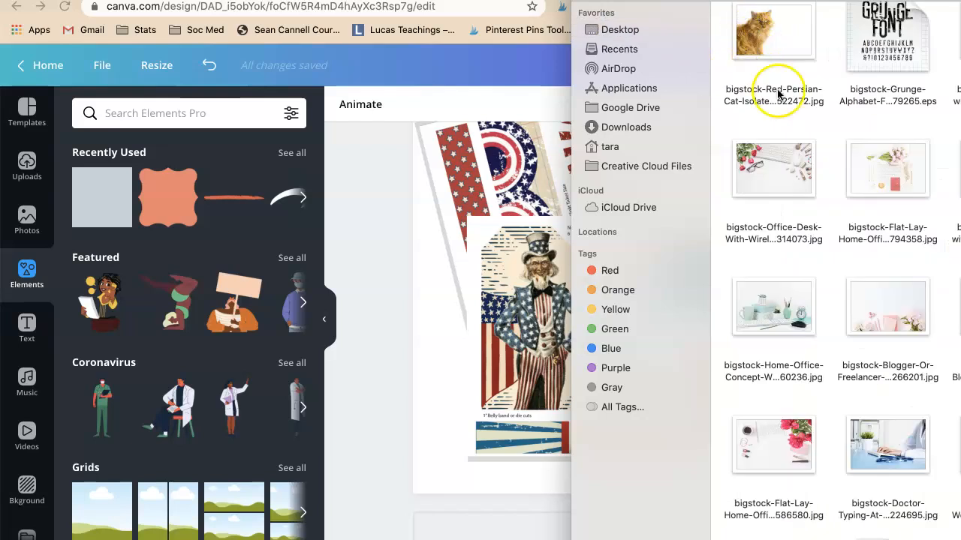